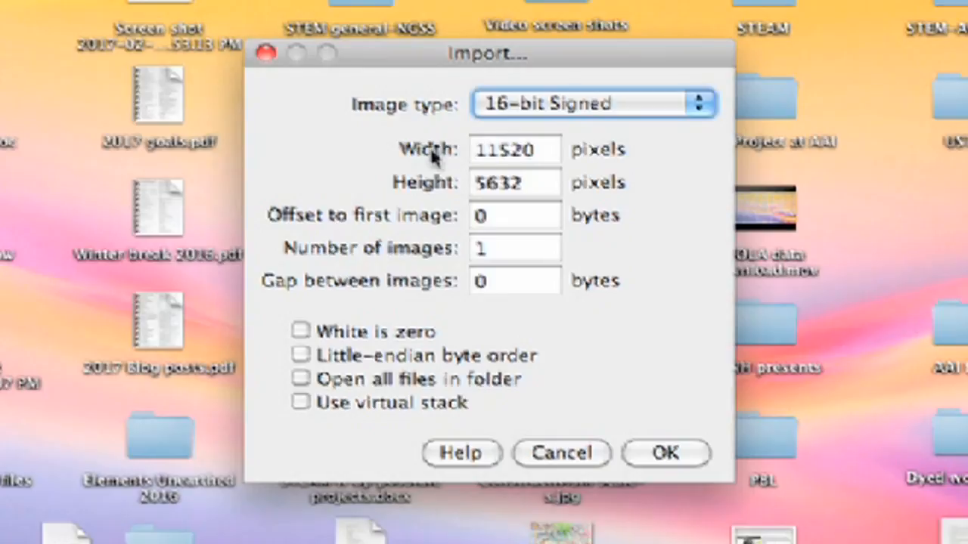
mouse_move(646, 153)
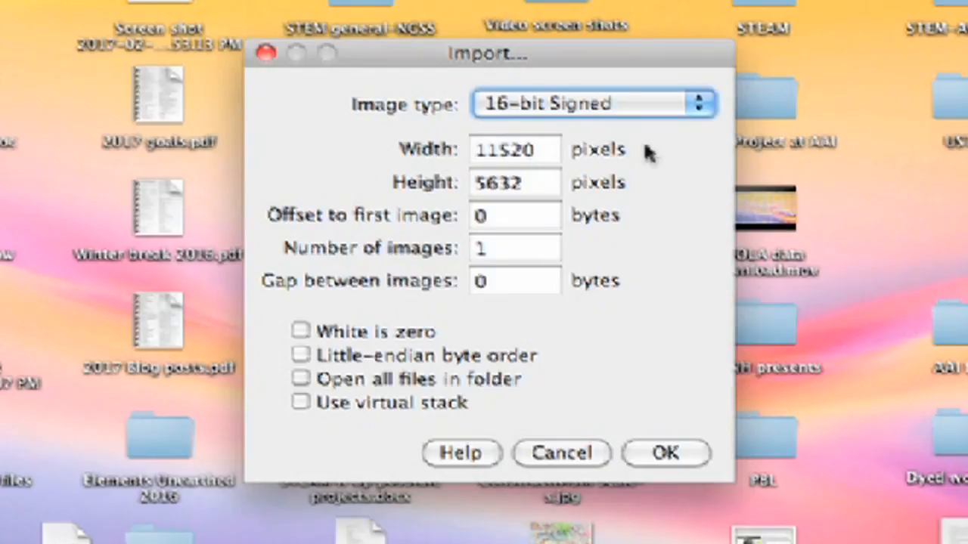
mouse_move(616, 151)
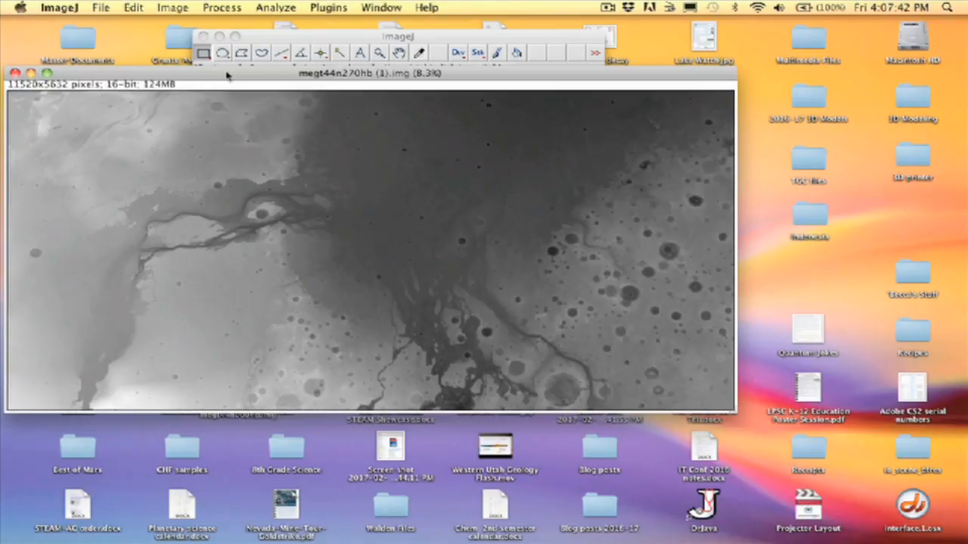
Save the ImageJ height map as PGM file 'Chryse Planatia' on the Desktop
click(101, 7)
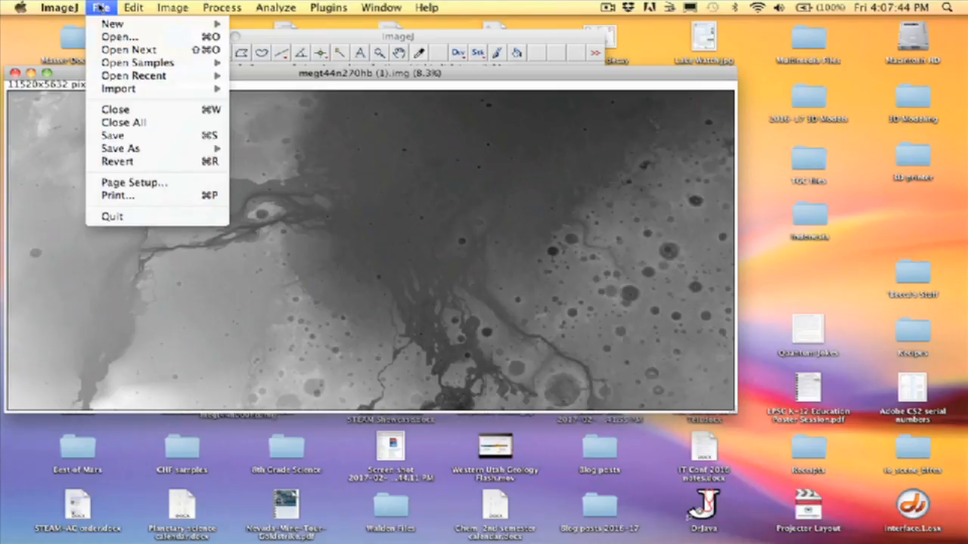
mouse_move(117, 161)
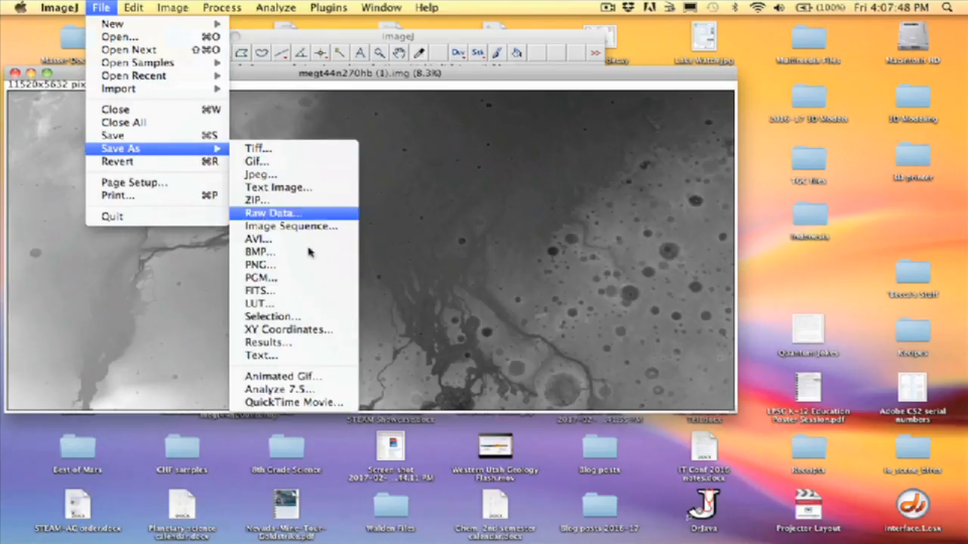
mouse_move(261, 265)
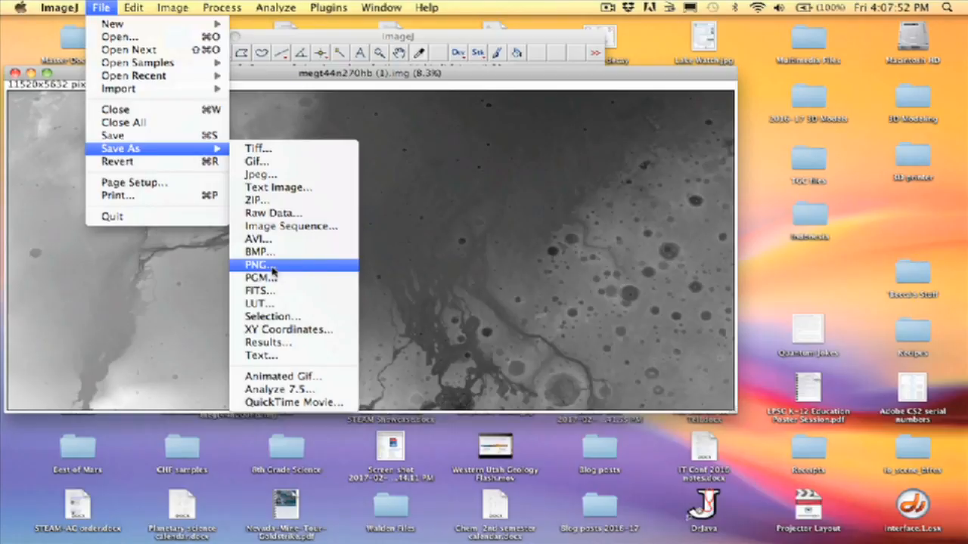
mouse_move(260, 277)
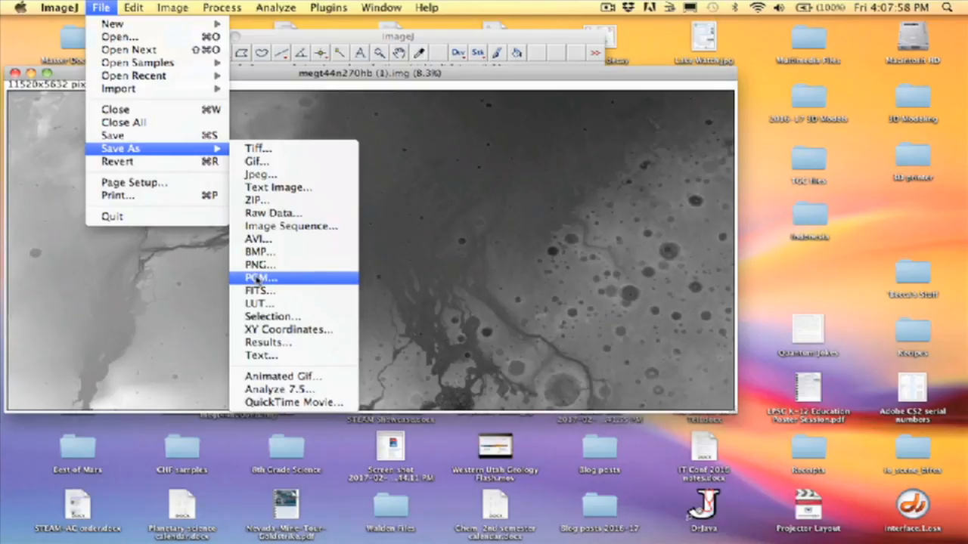
click(259, 278)
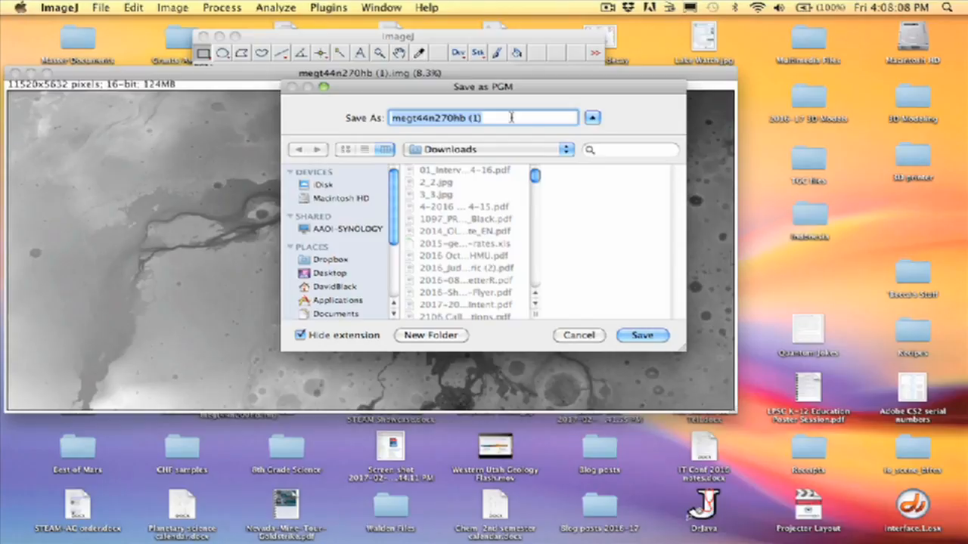
text(Chyse)
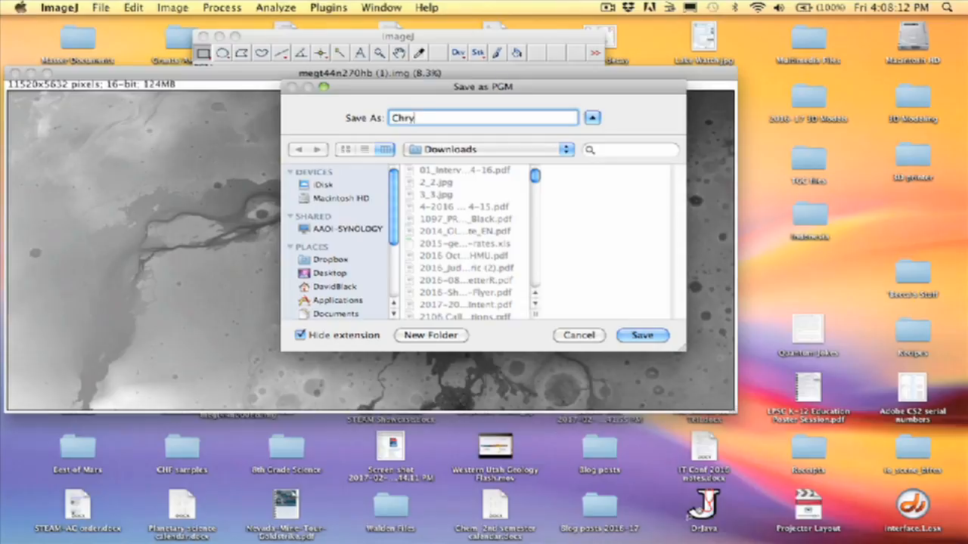
text(se Planati)
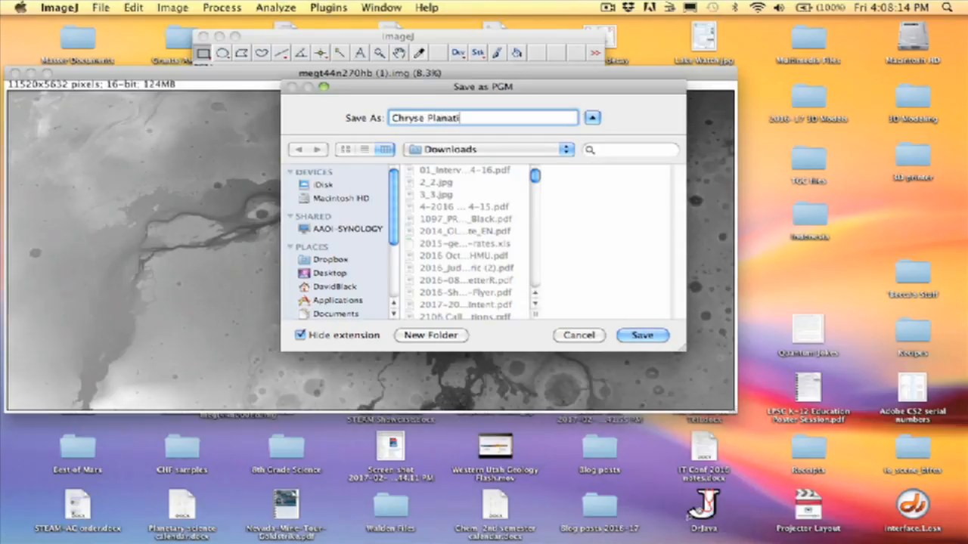
text(a)
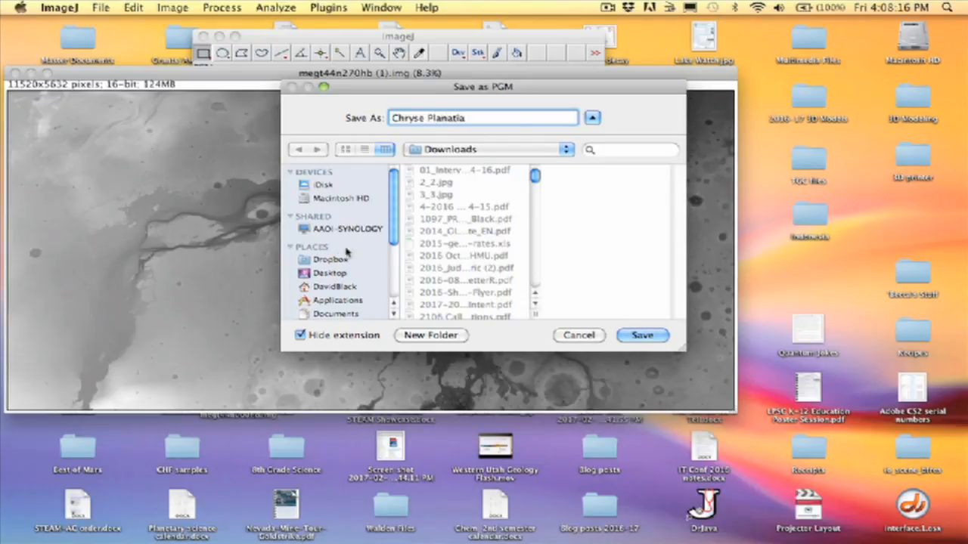
click(331, 273)
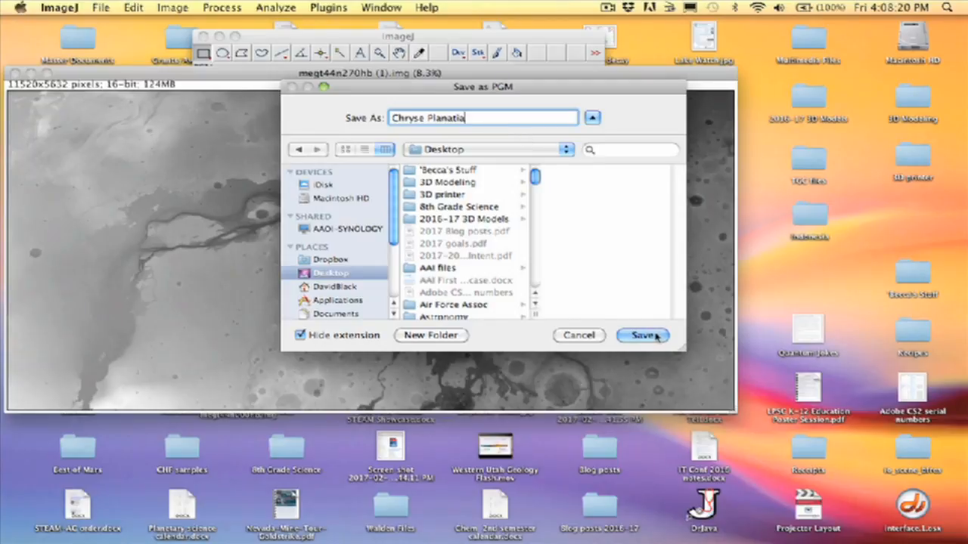
click(642, 334)
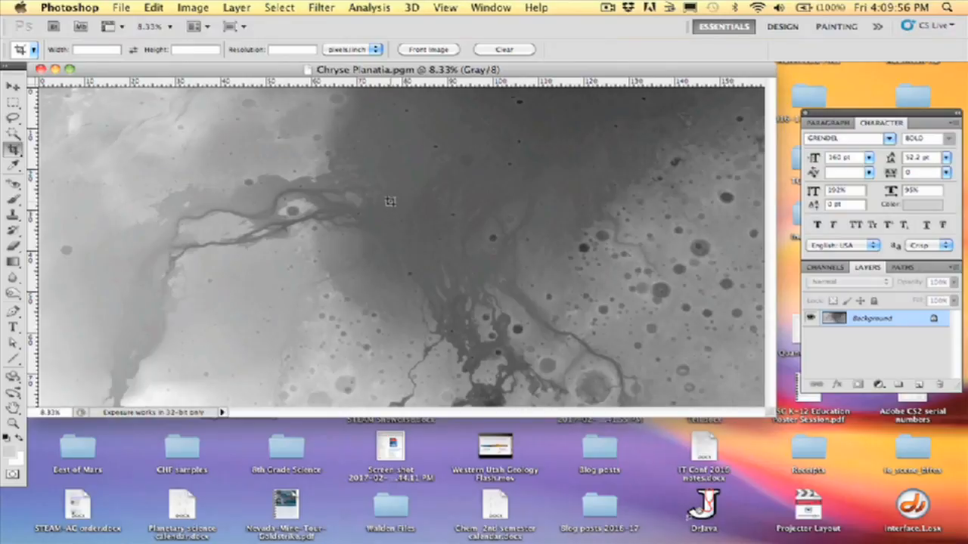
Drag a crop box over the square cratered area on the height map's right side
drag(389, 202, 628, 293)
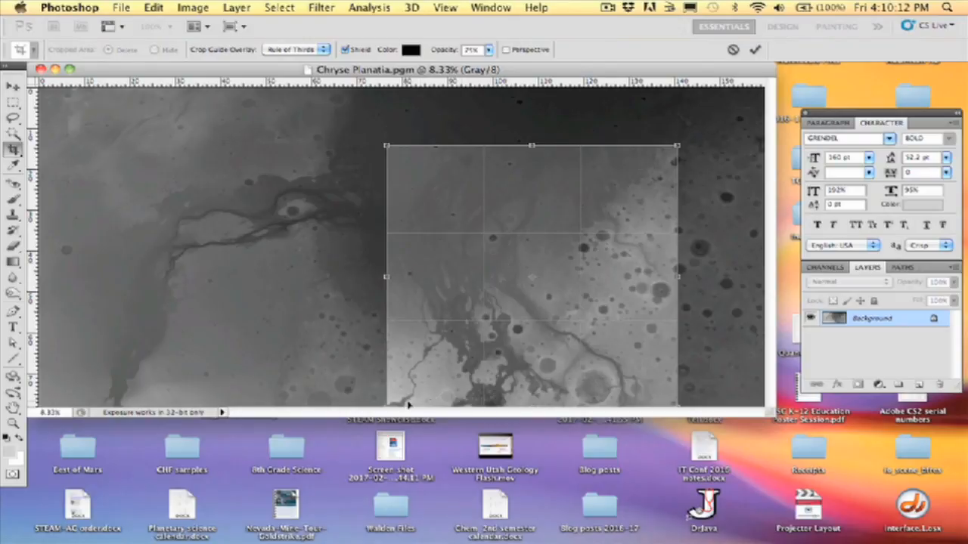
mouse_move(597, 385)
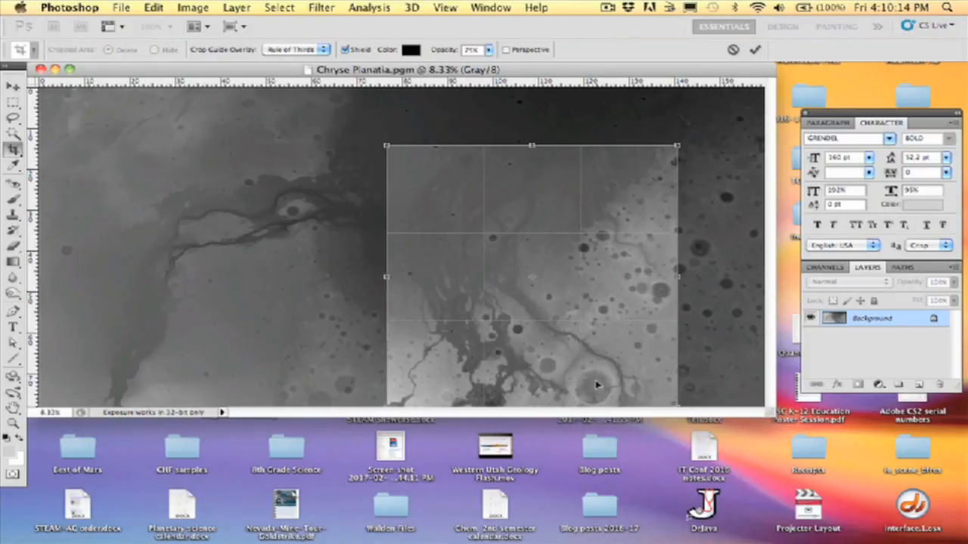
mouse_move(637, 243)
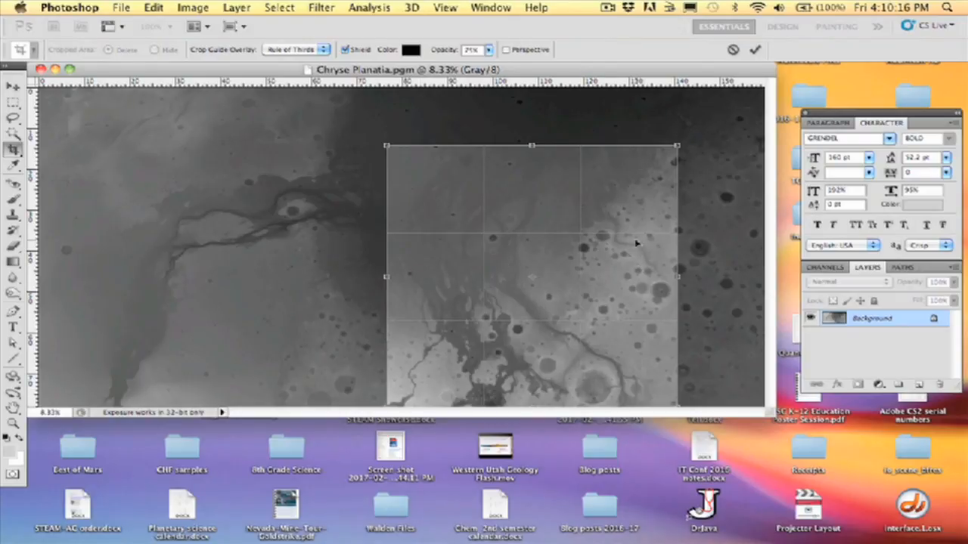
mouse_move(617, 256)
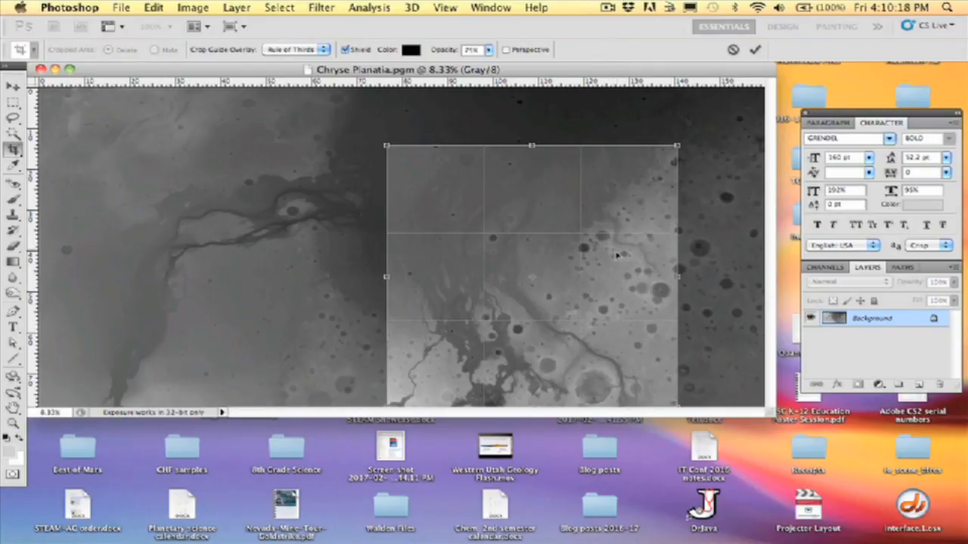
mouse_move(709, 263)
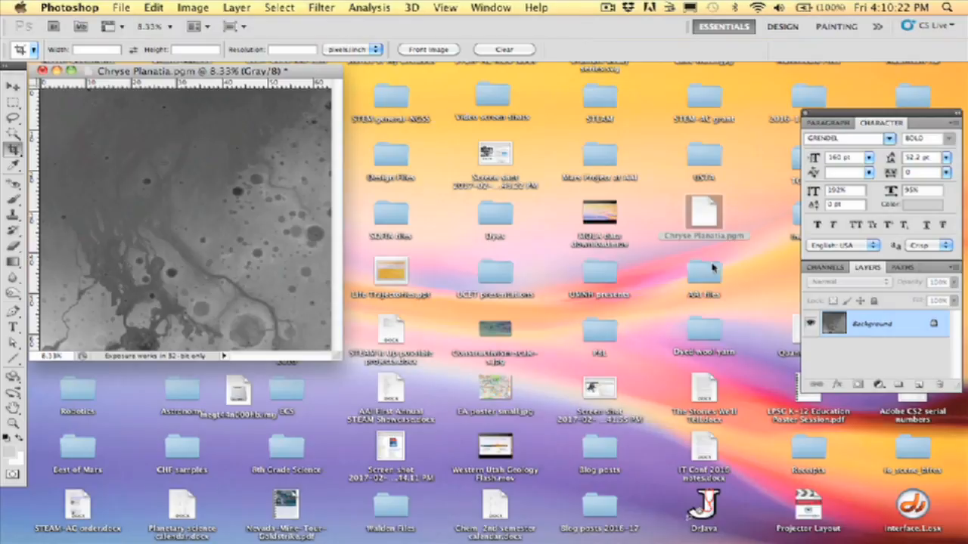
mouse_move(121, 8)
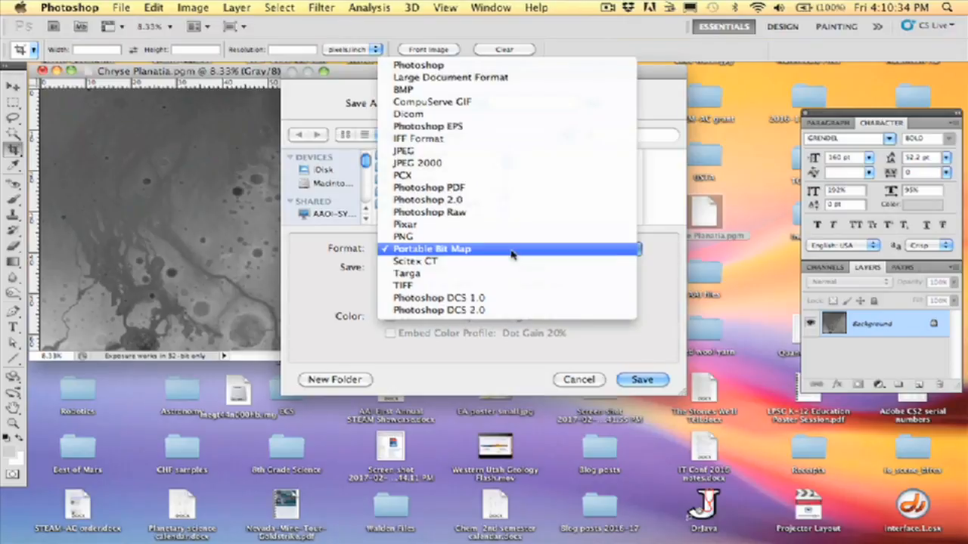
Save the cropped image as PNG 'Aram Chaos Section' on the Desktop
click(403, 236)
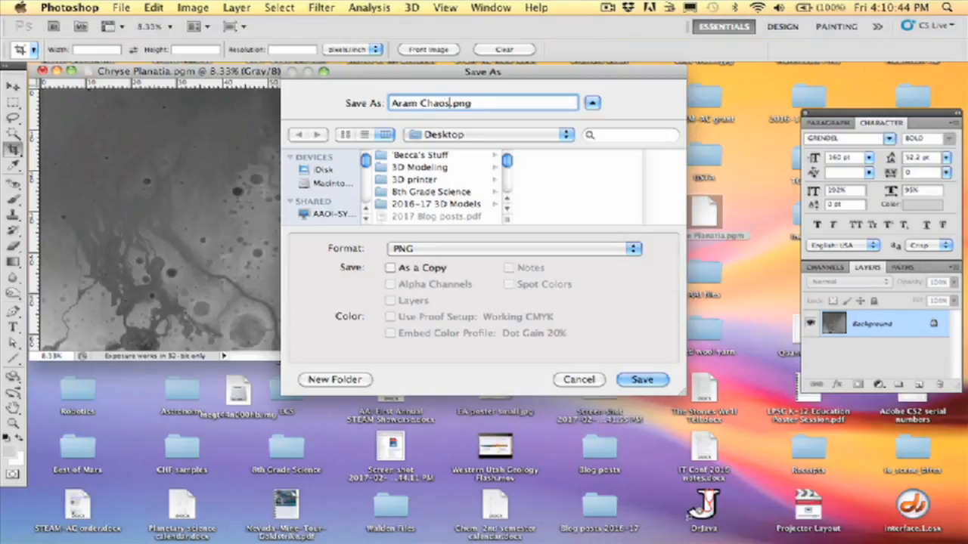
text(Section)
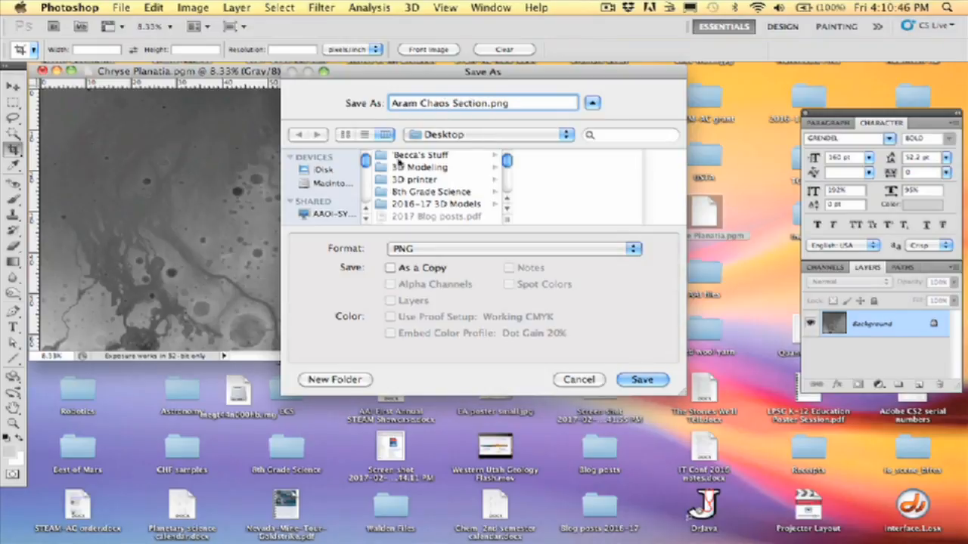
click(642, 380)
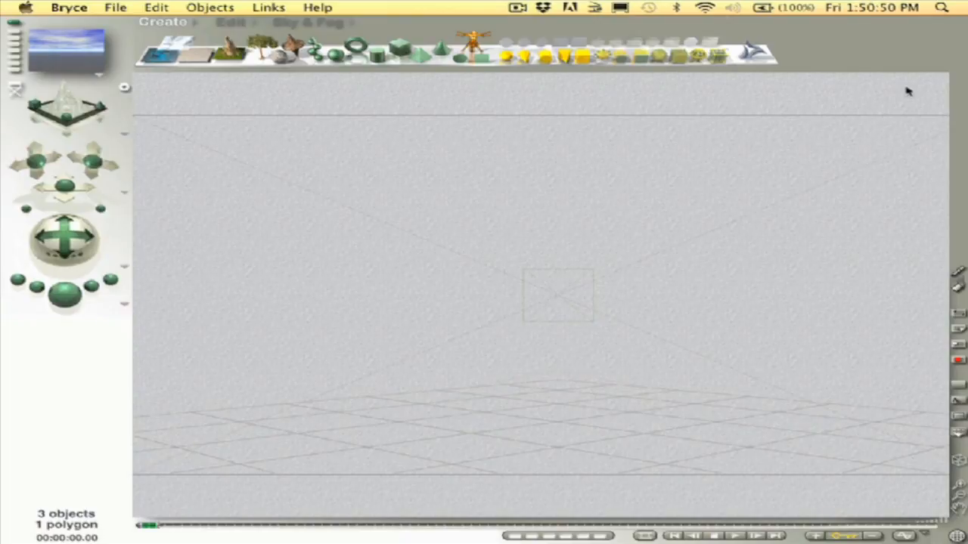
mouse_move(340, 96)
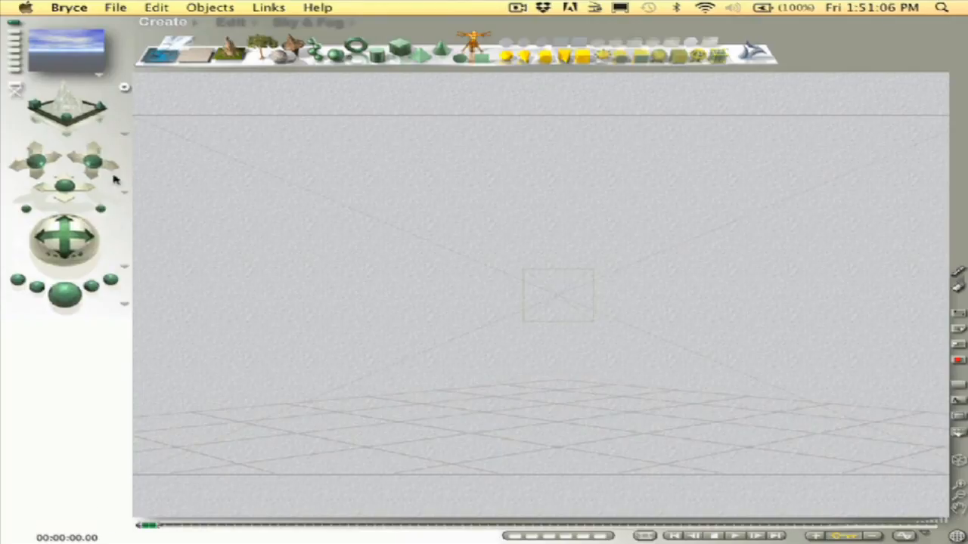
mouse_move(90, 360)
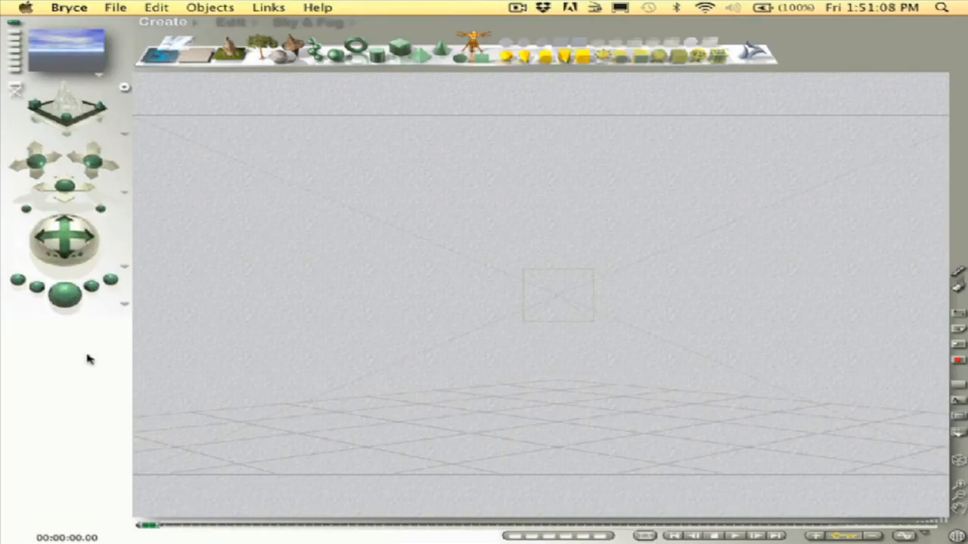
mouse_move(72, 371)
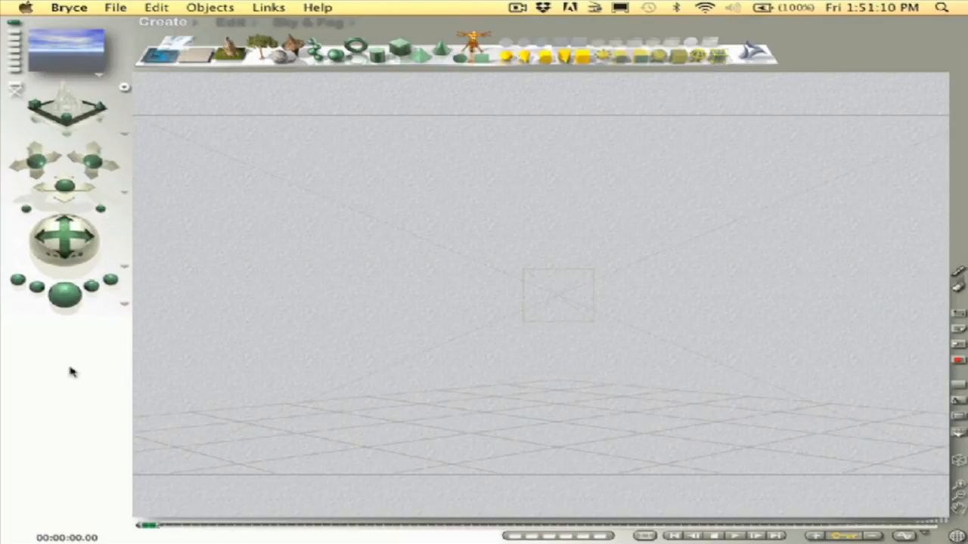
mouse_move(54, 65)
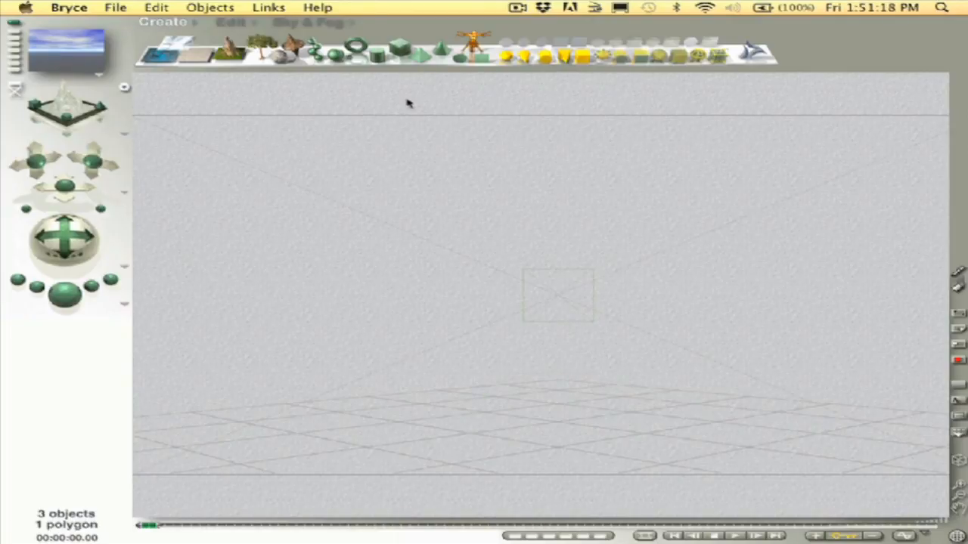
mouse_move(518, 59)
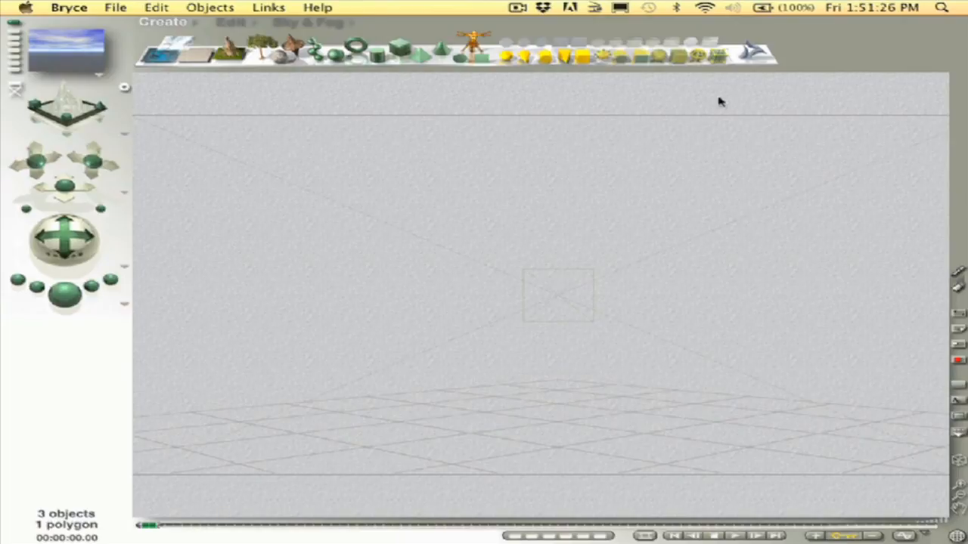
mouse_move(327, 93)
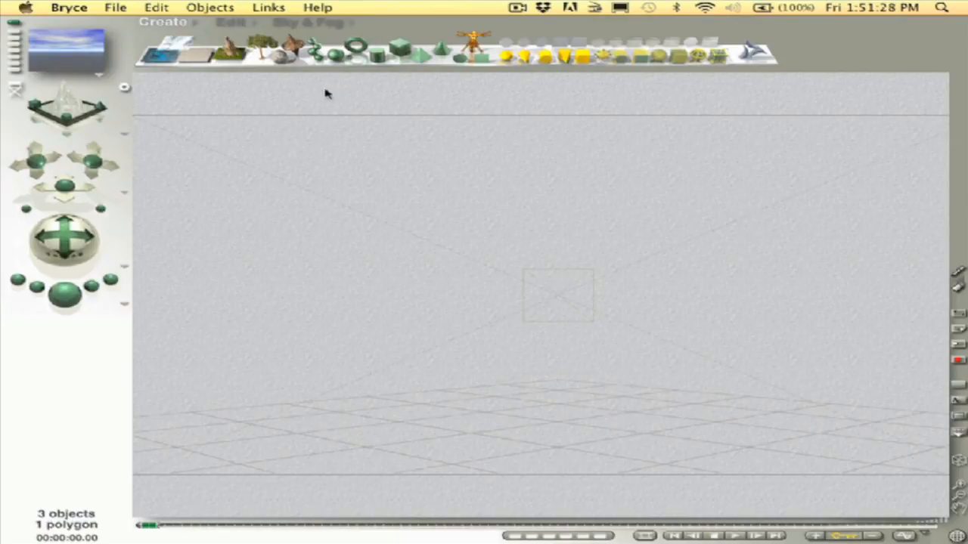
mouse_move(230, 53)
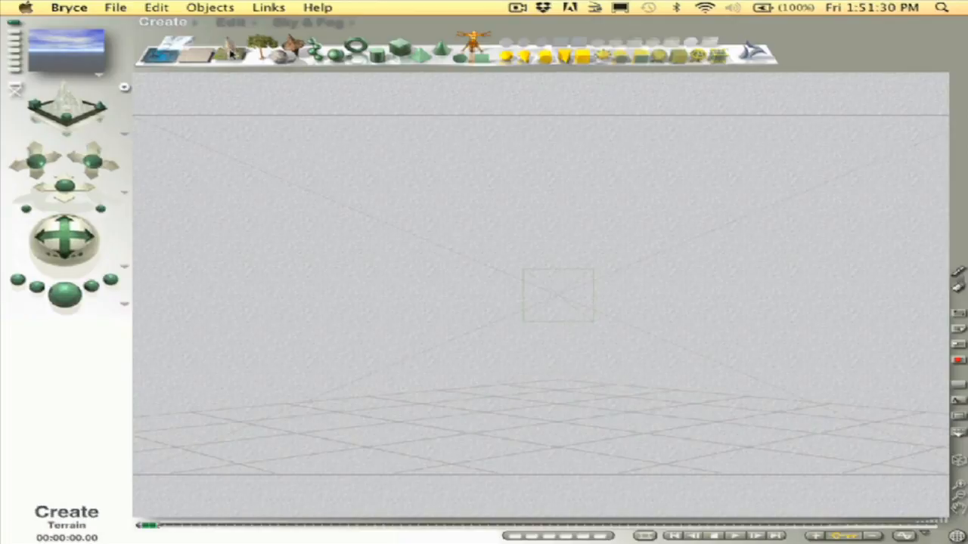
Add Terrain 1 from the Create palette's Terrain icon
click(232, 50)
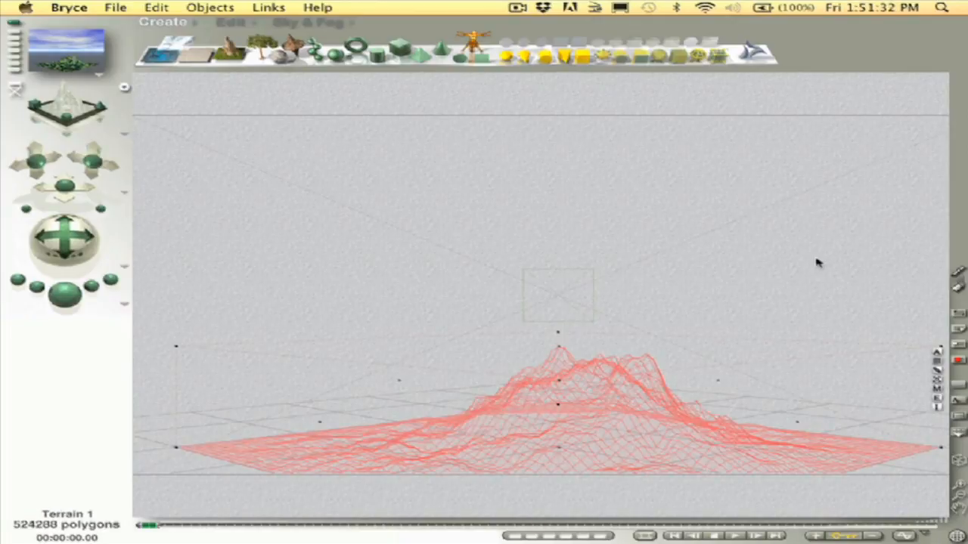
mouse_move(835, 158)
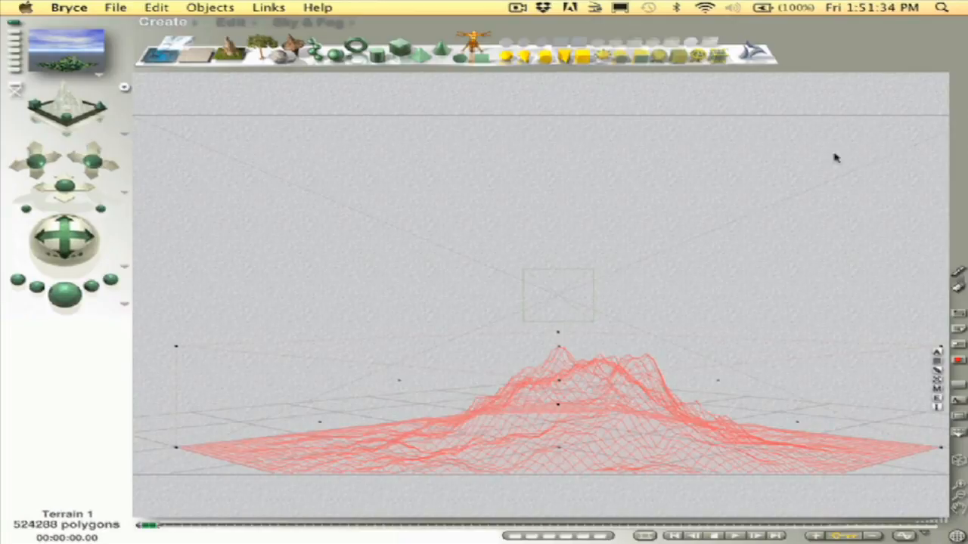
mouse_move(846, 181)
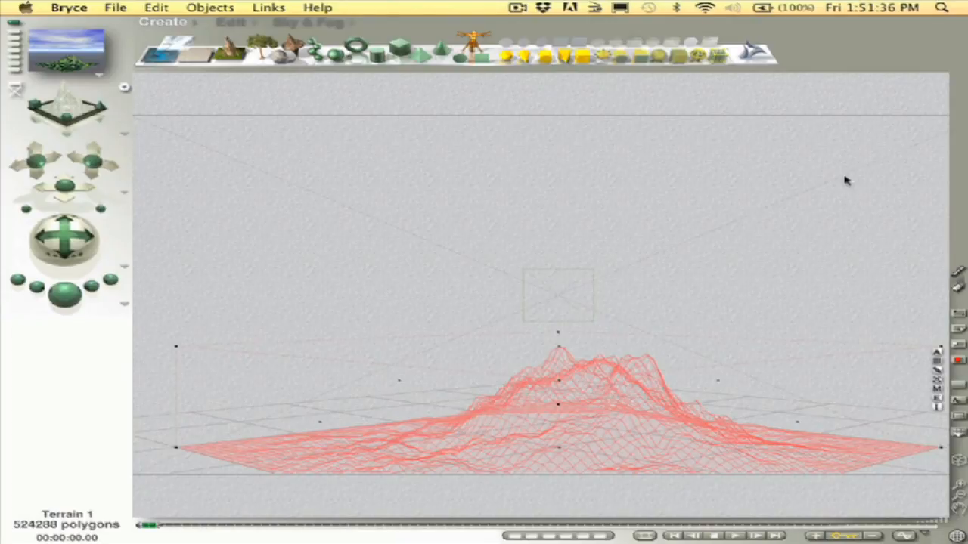
mouse_move(866, 280)
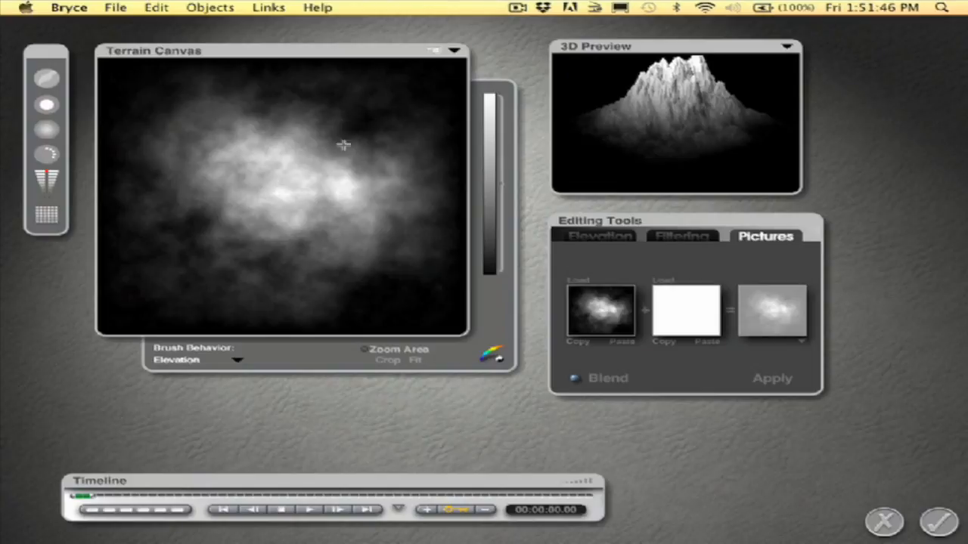
mouse_move(924, 160)
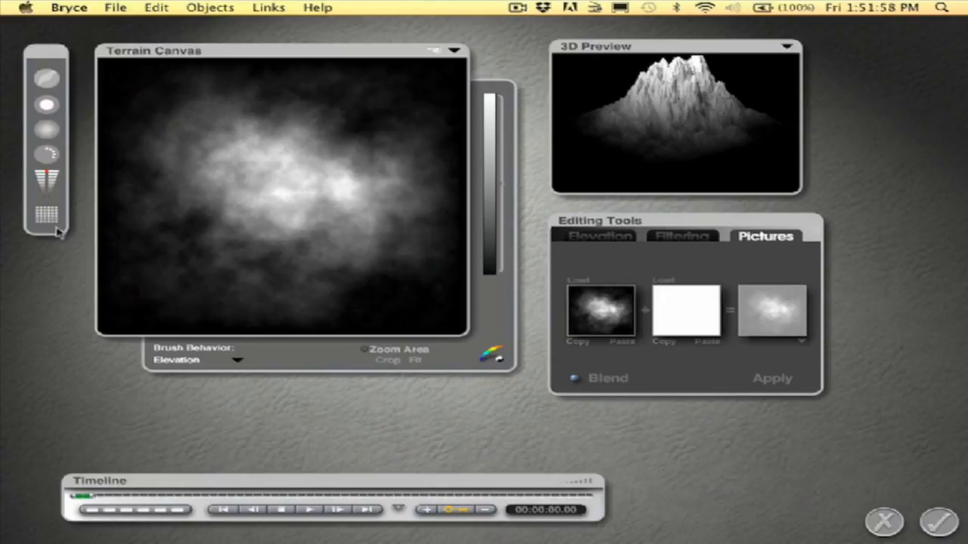
Set Terrain 1's grid resolution to 2048 – gigantic in the Terrain Editor
click(46, 214)
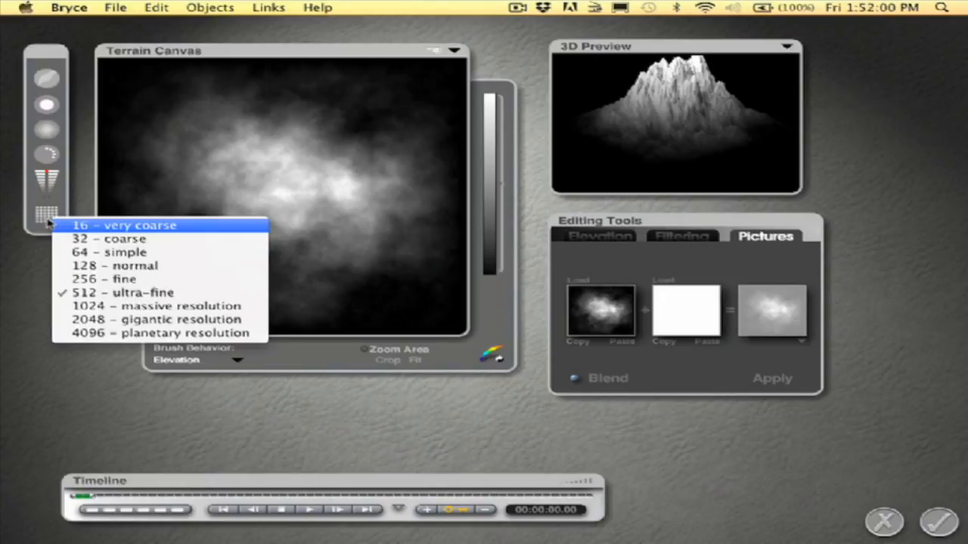
mouse_move(159, 334)
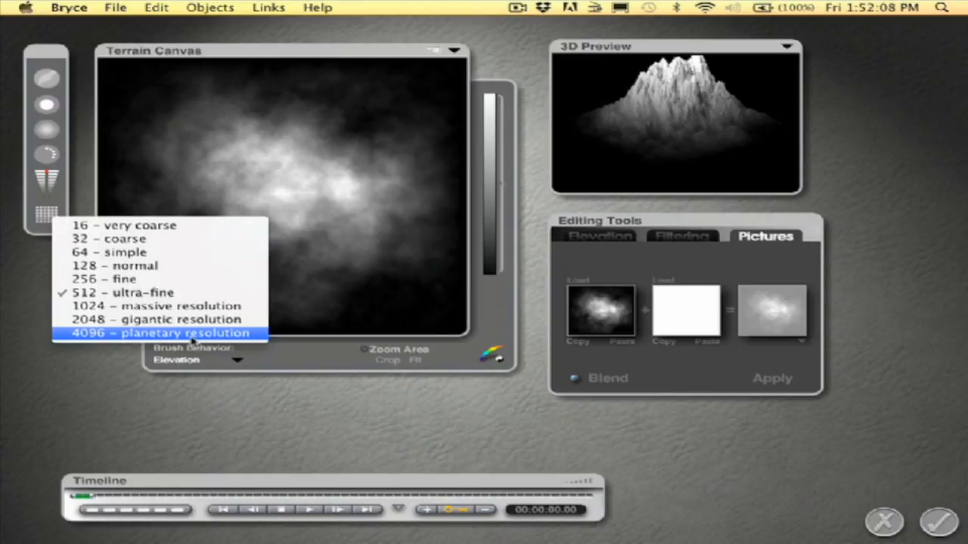
mouse_move(158, 319)
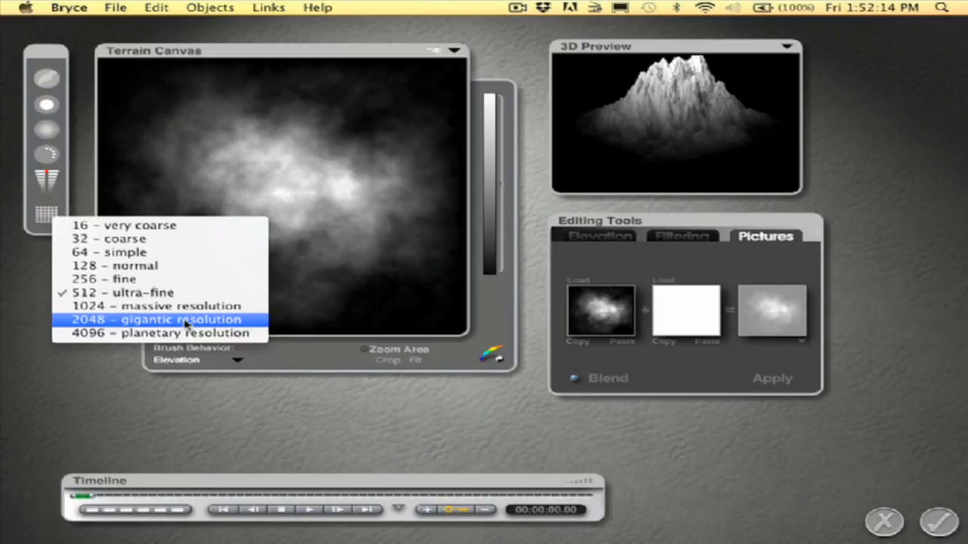
click(159, 319)
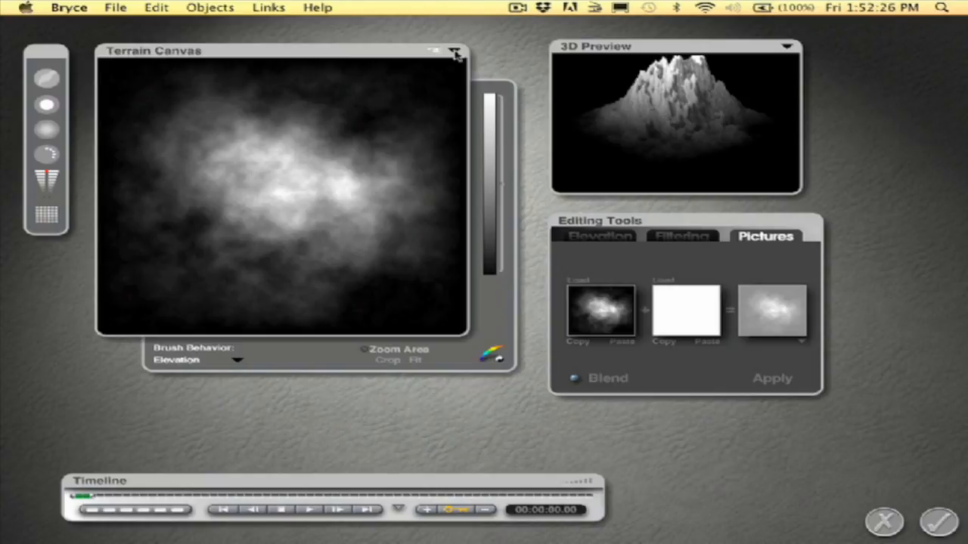
Check the Terrain Canvas options, then show the Elevation editing tools
click(455, 51)
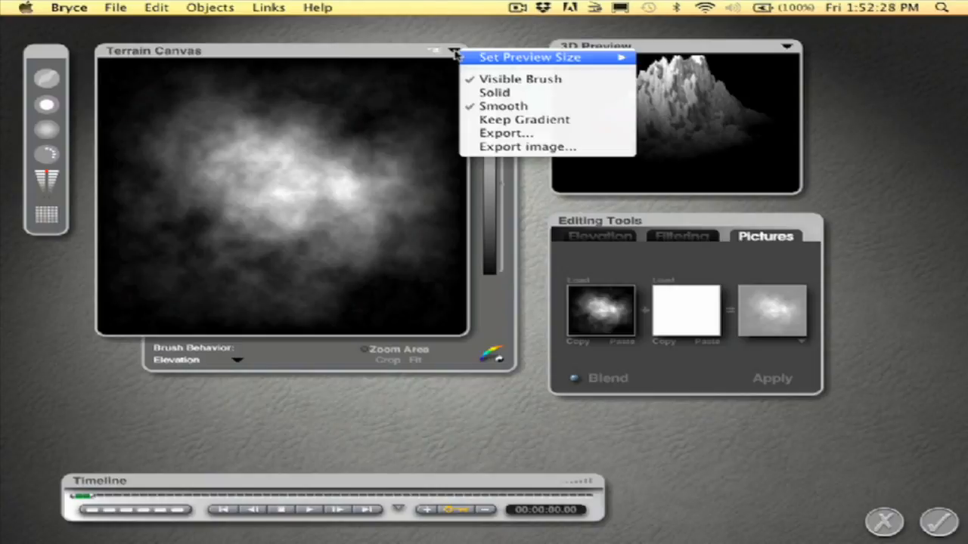
mouse_move(494, 92)
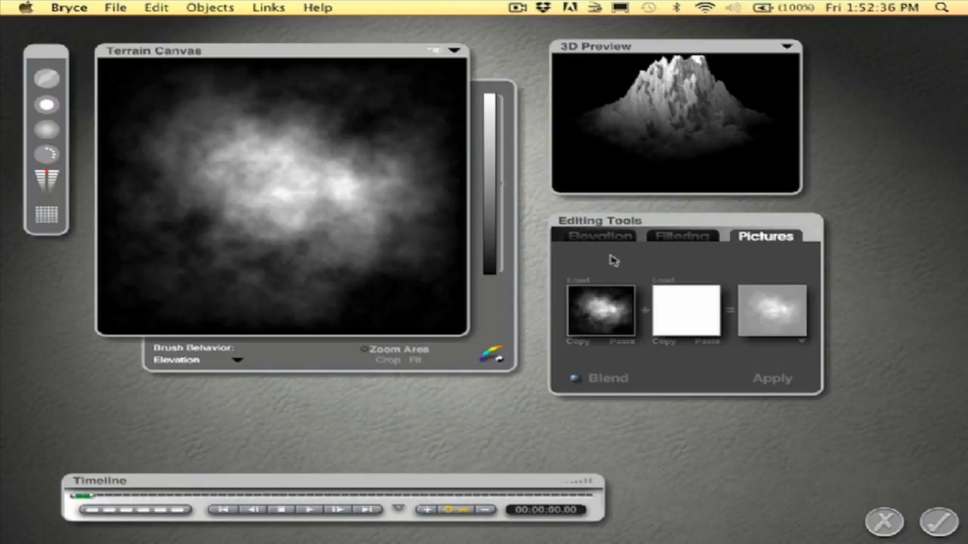
click(598, 236)
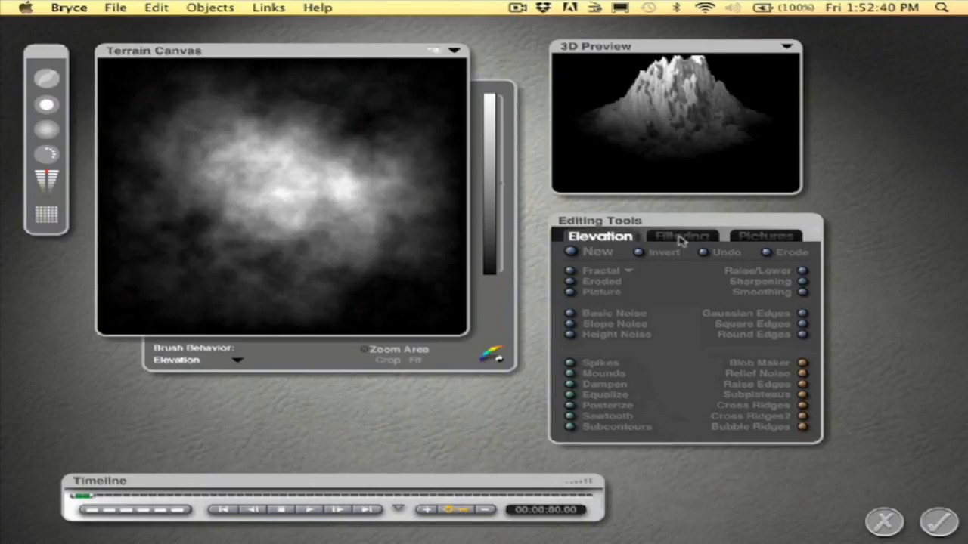
Load Aram Chaos Section image into both Pictures slots
click(765, 236)
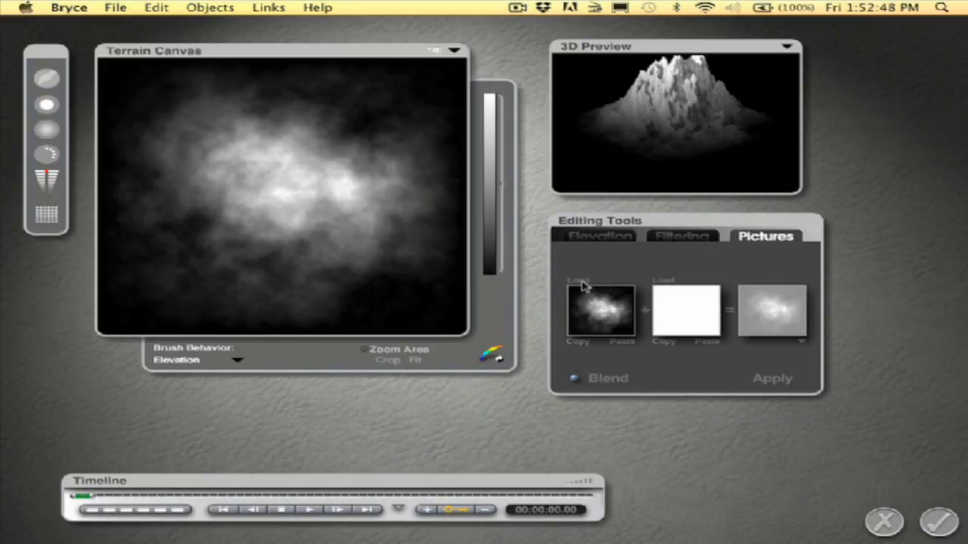
click(577, 280)
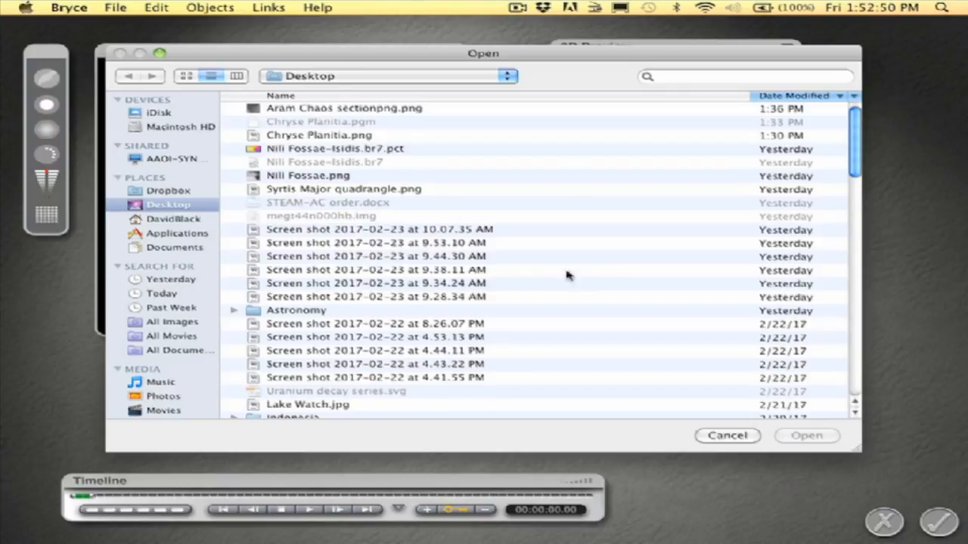
mouse_move(424, 144)
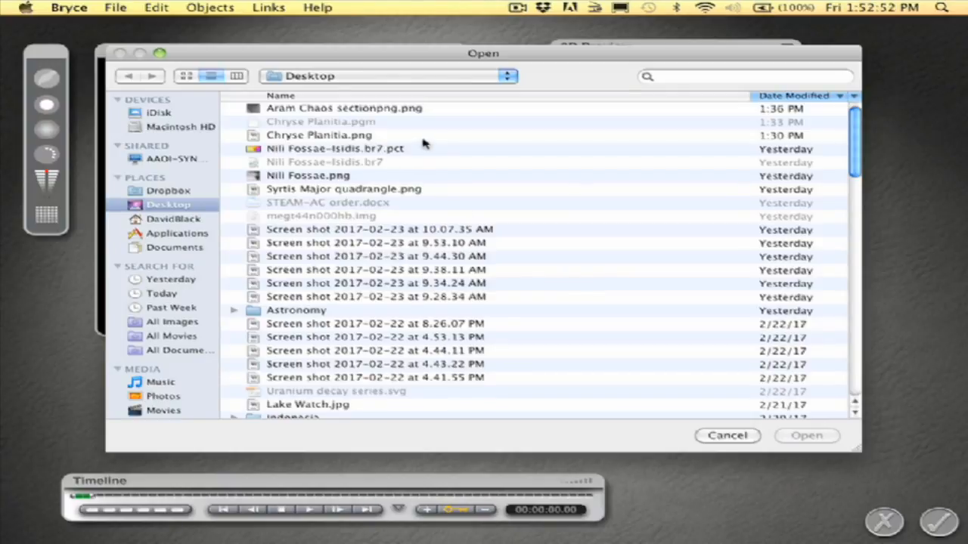
mouse_move(361, 113)
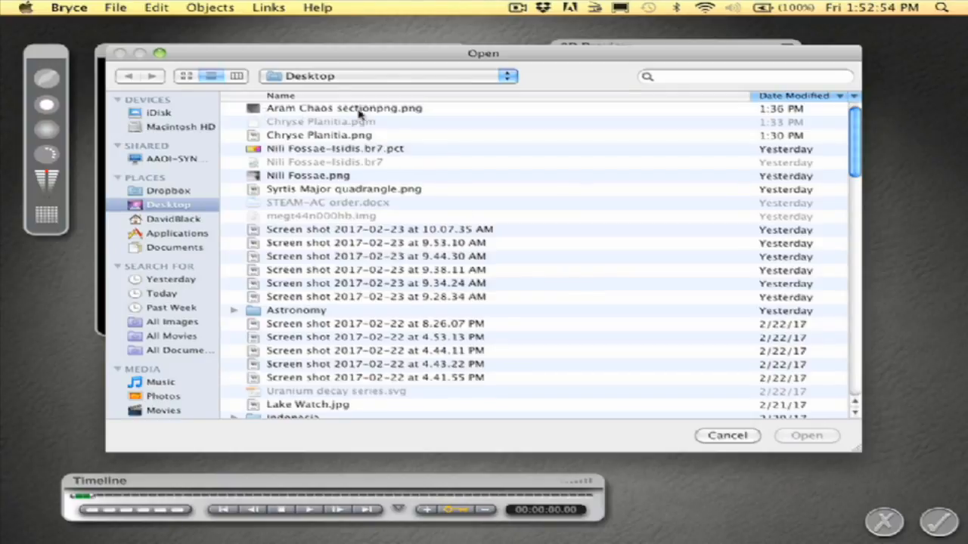
click(344, 108)
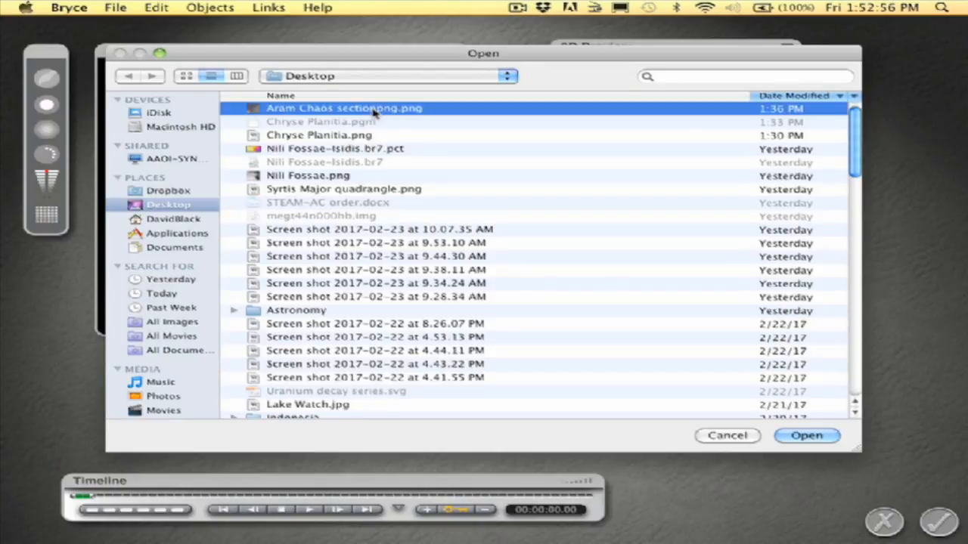
click(805, 436)
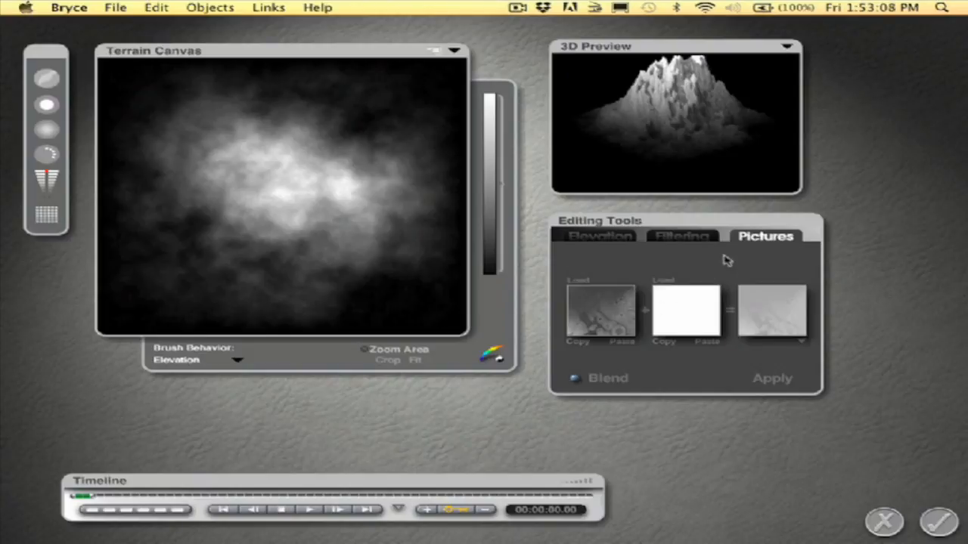
mouse_move(696, 269)
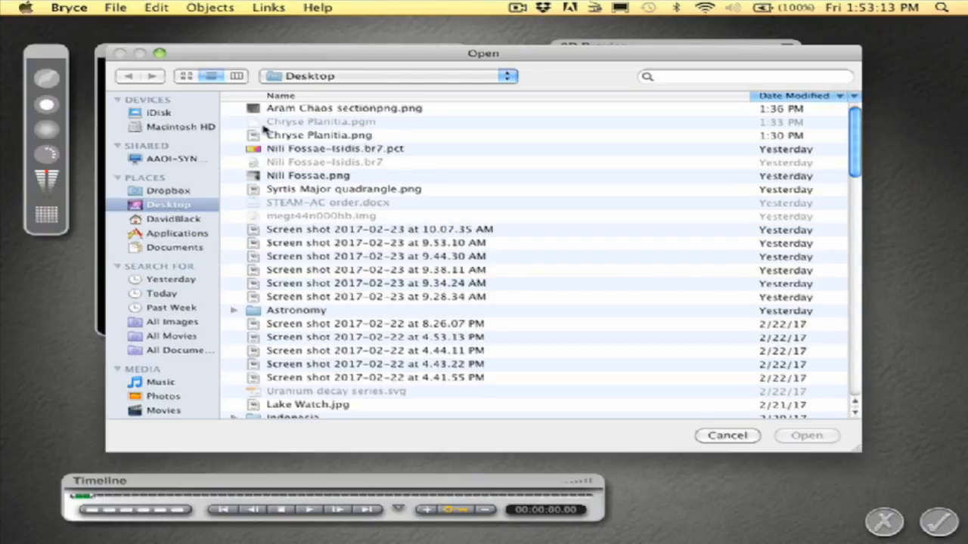
click(344, 109)
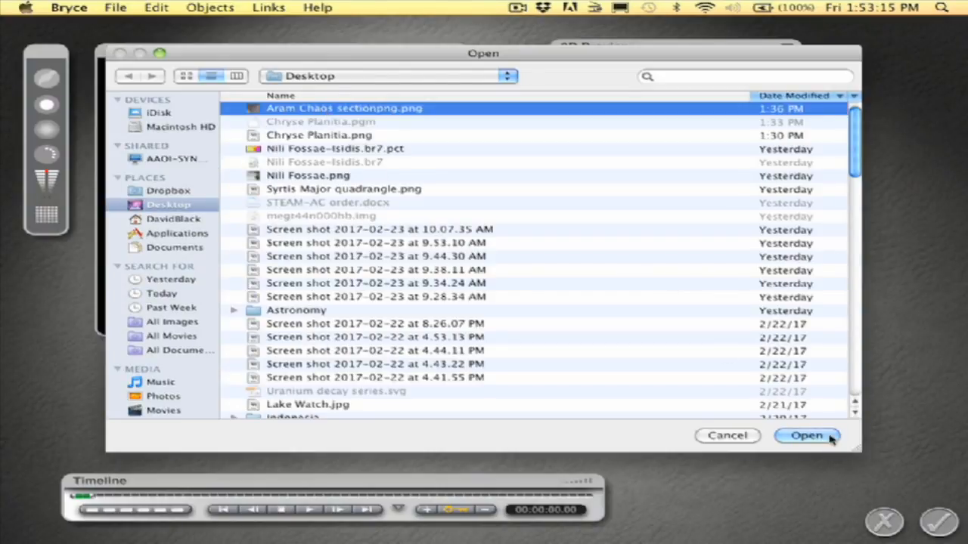
click(805, 435)
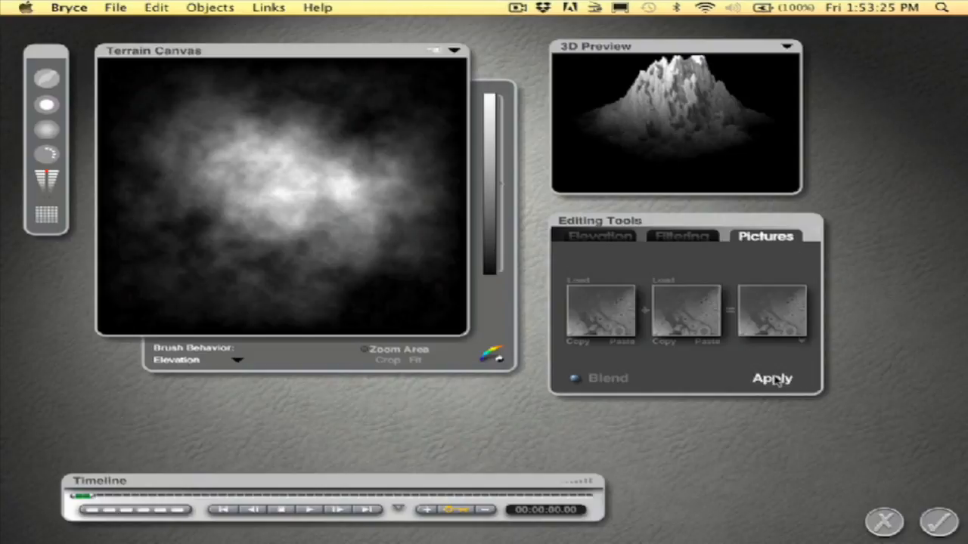
Apply the blended Aram Chaos Section image to the Terrain Canvas as height map
click(772, 378)
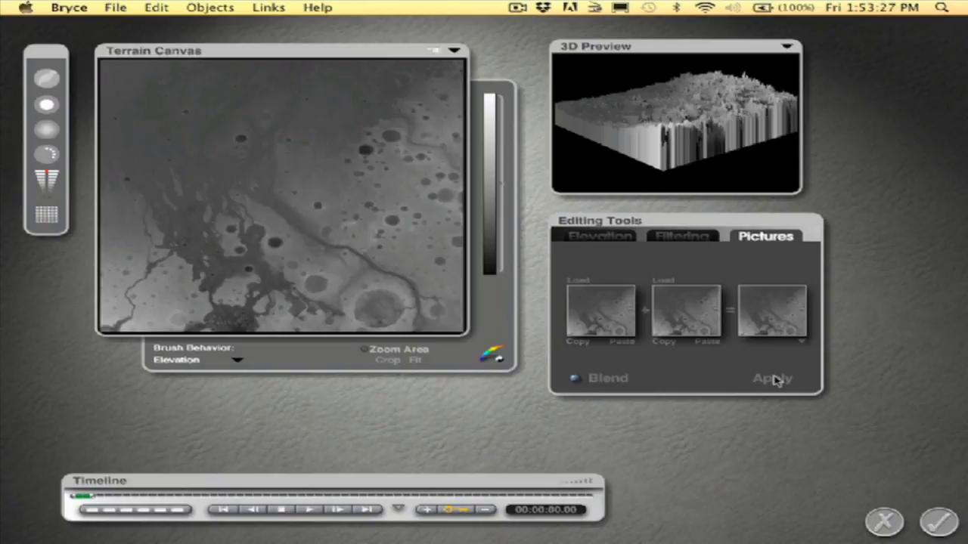
click(772, 378)
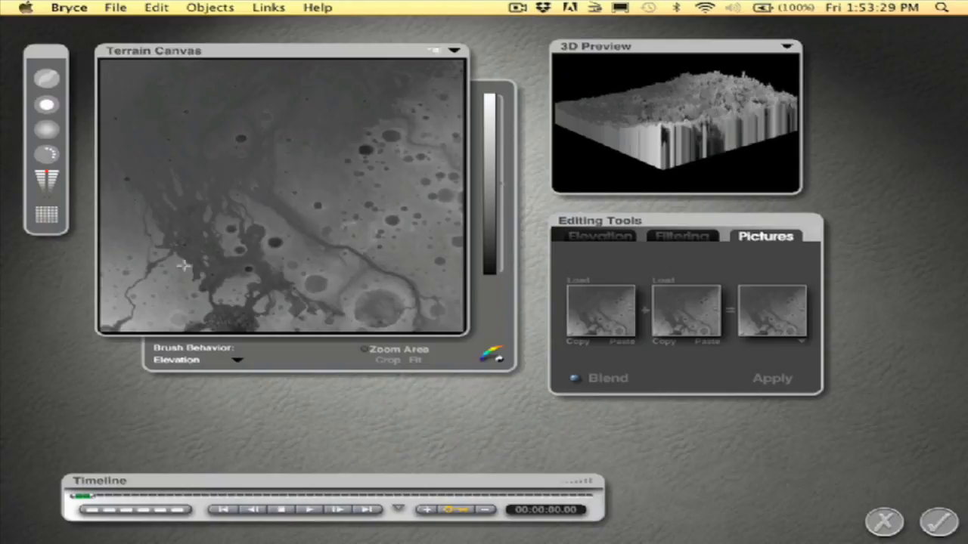
mouse_move(450, 302)
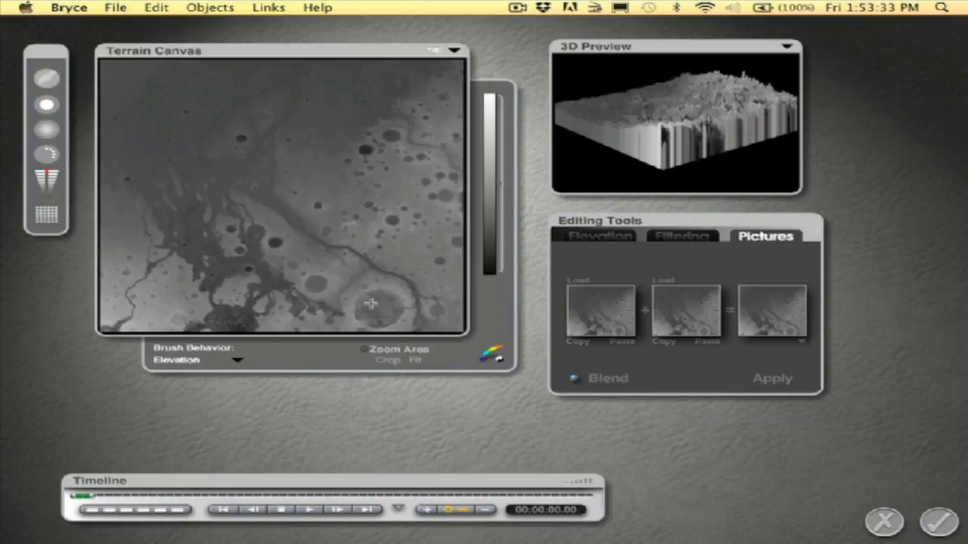
mouse_move(280, 254)
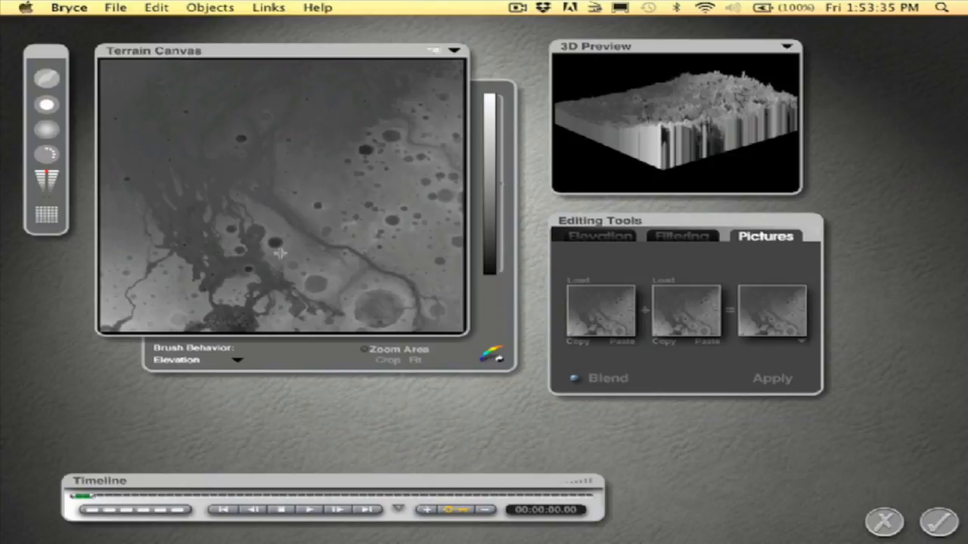
mouse_move(163, 315)
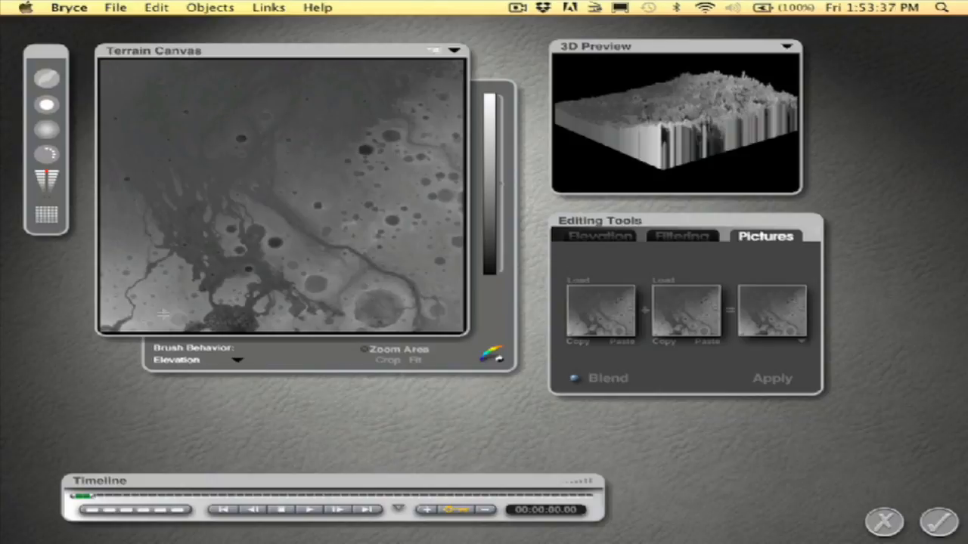
mouse_move(214, 113)
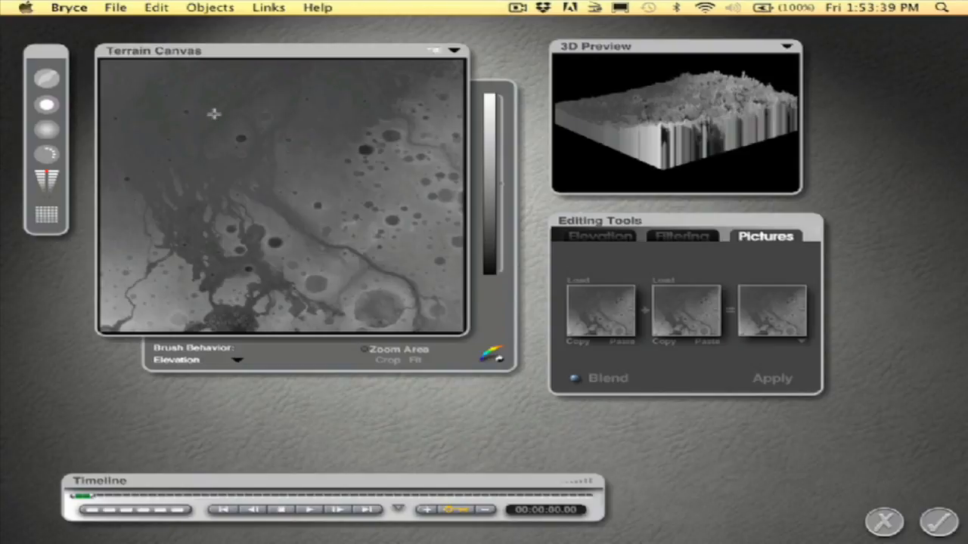
mouse_move(232, 110)
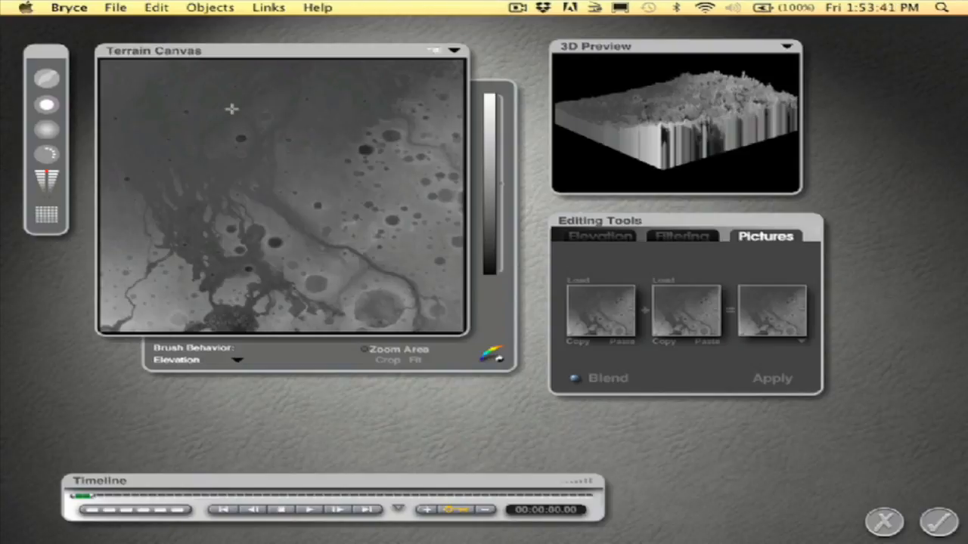
mouse_move(397, 109)
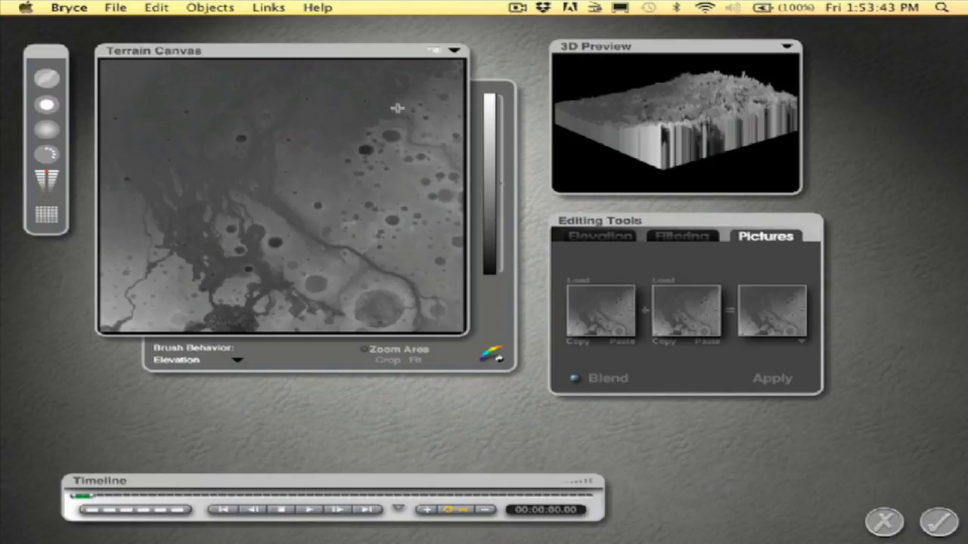
mouse_move(412, 157)
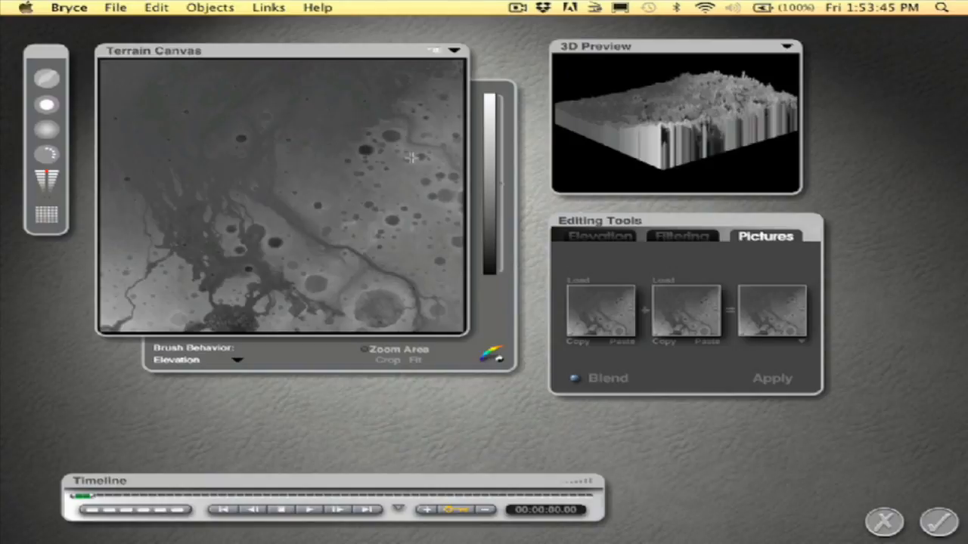
mouse_move(355, 273)
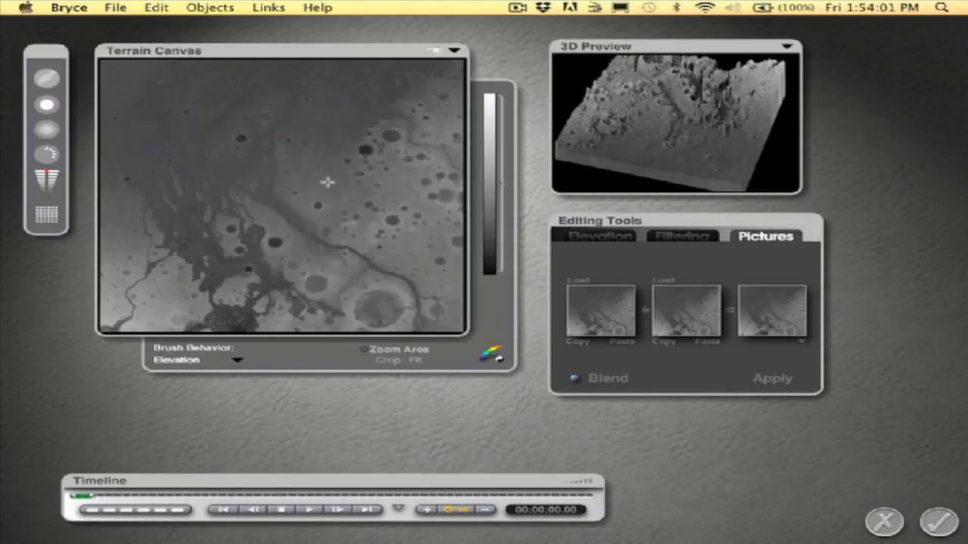
mouse_move(370, 182)
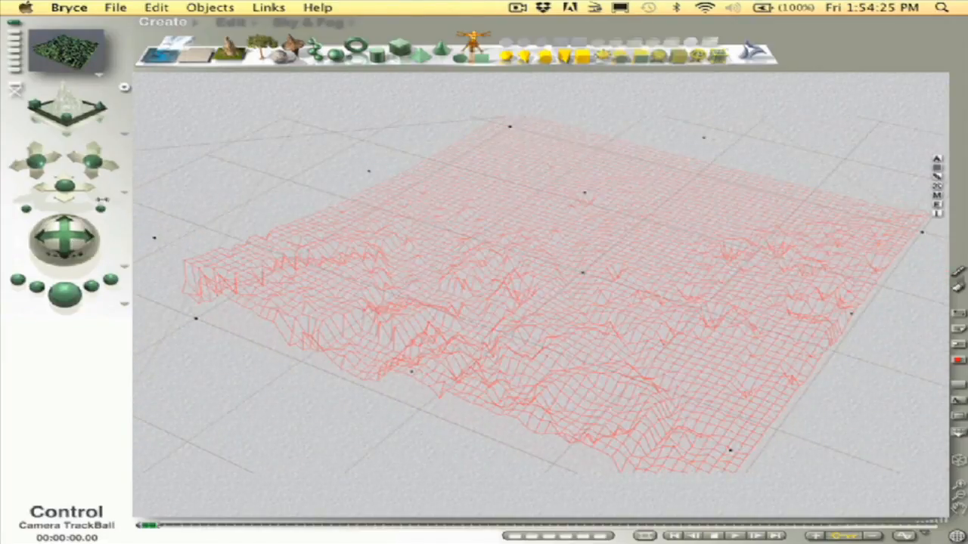
click(64, 163)
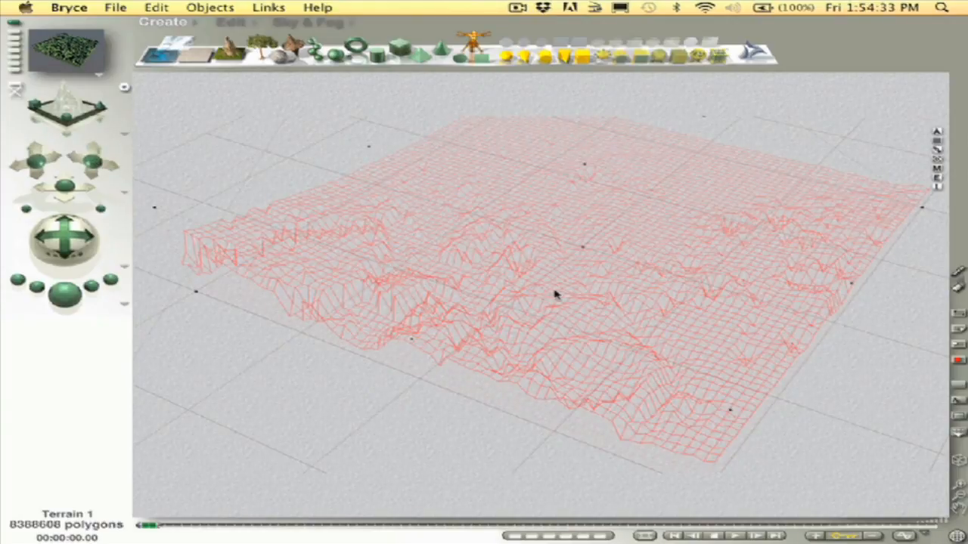
mouse_move(204, 140)
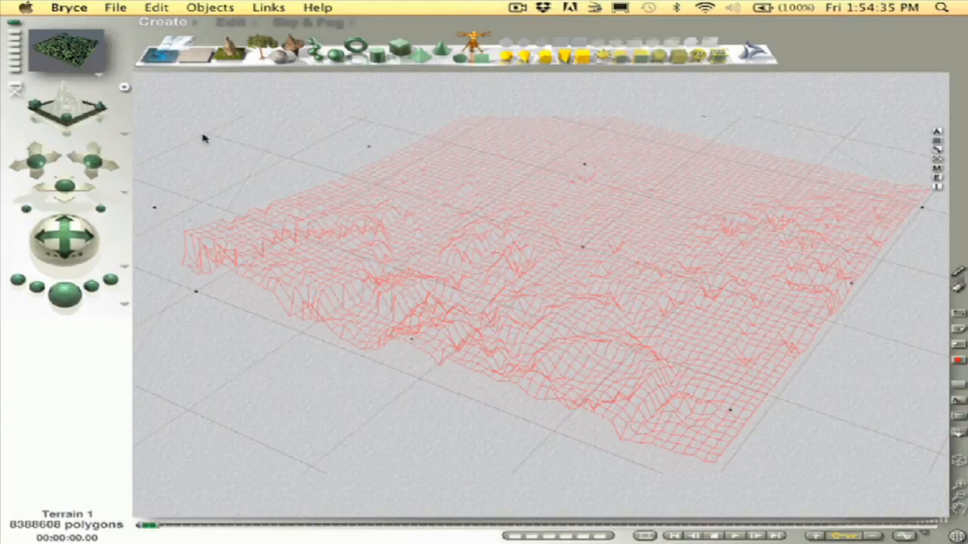
mouse_move(630, 269)
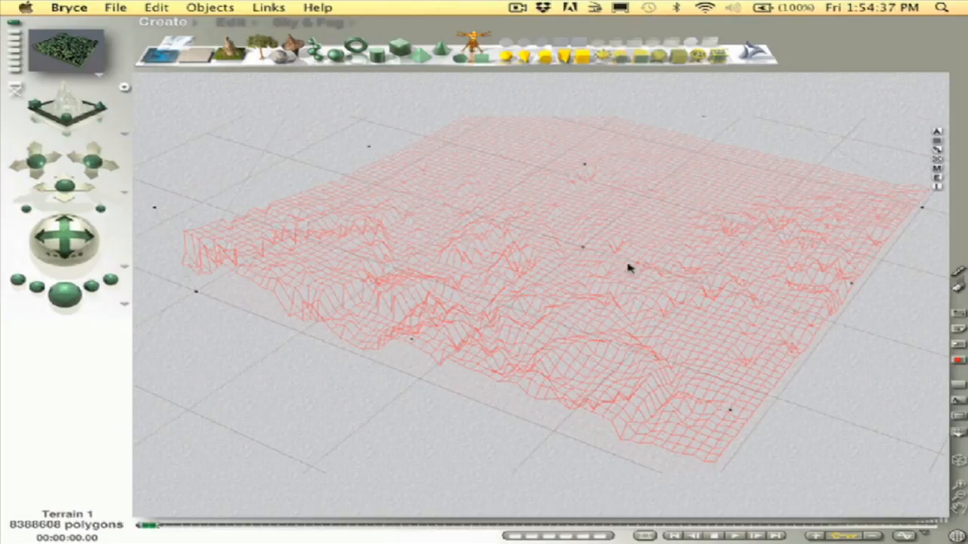
mouse_move(340, 393)
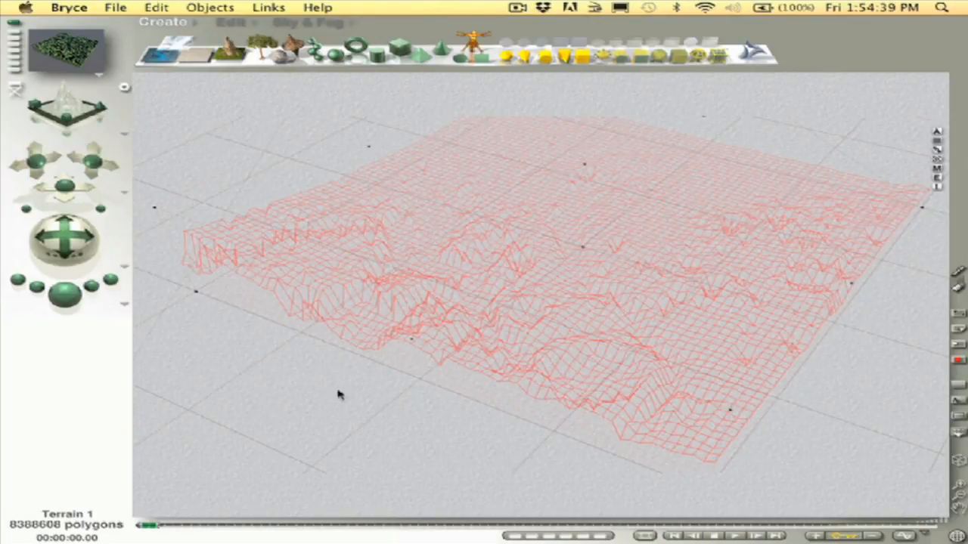
mouse_move(505, 120)
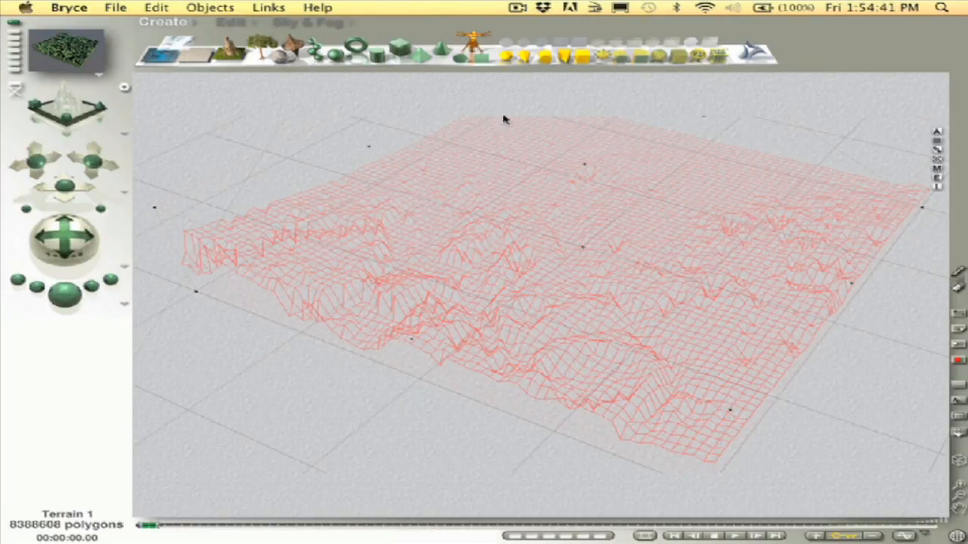
mouse_move(293, 486)
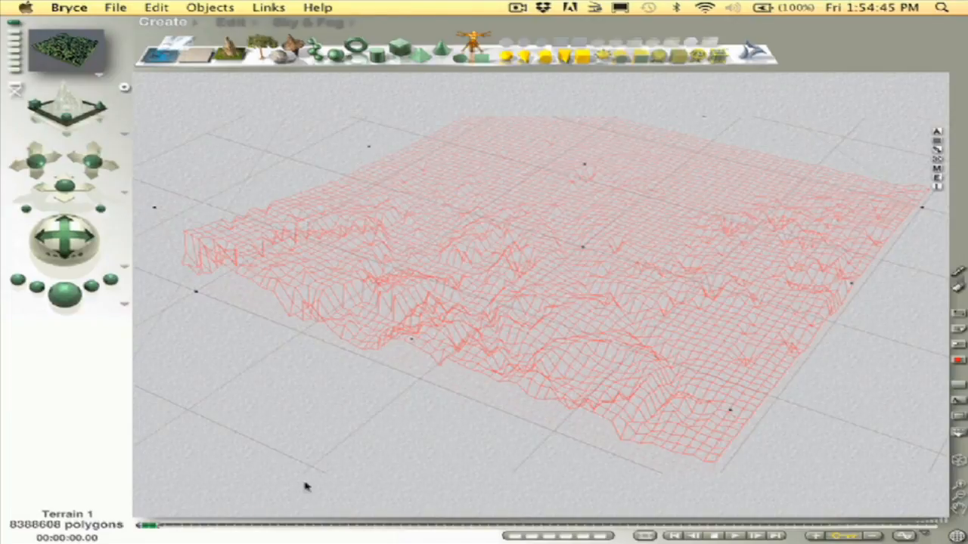
mouse_move(741, 145)
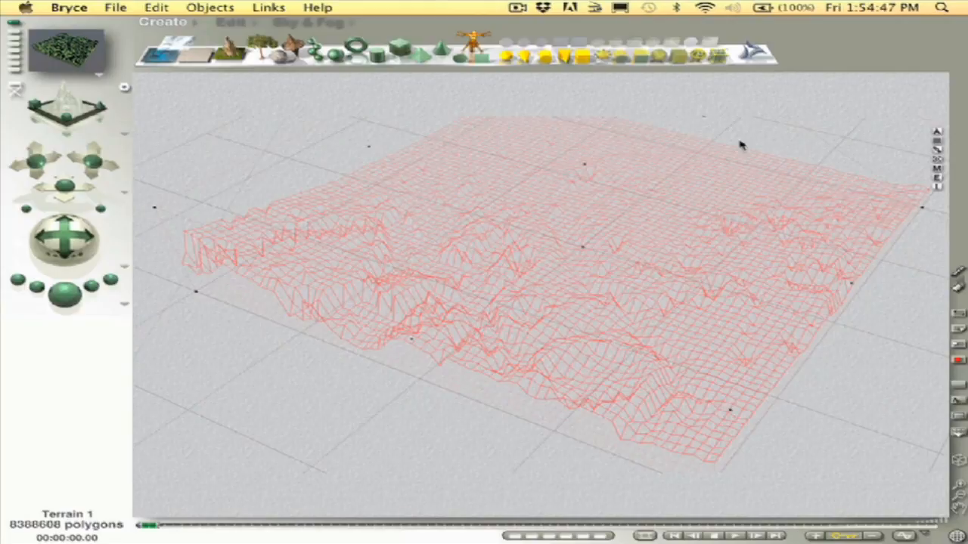
mouse_move(372, 117)
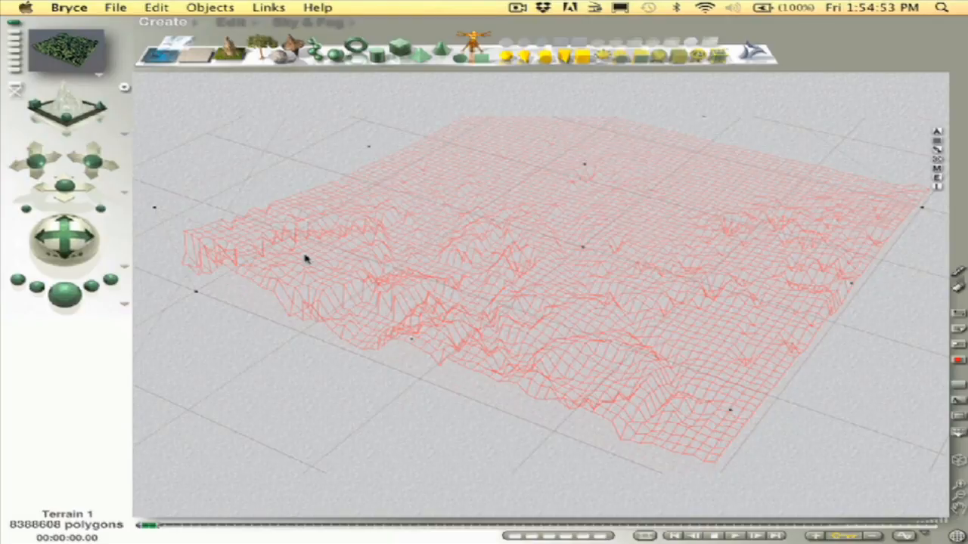
mouse_move(299, 114)
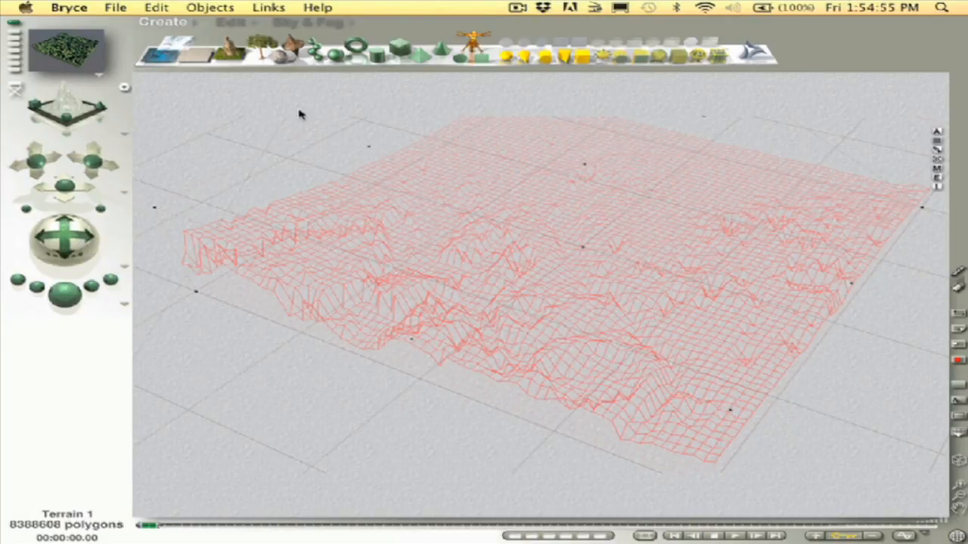
mouse_move(221, 78)
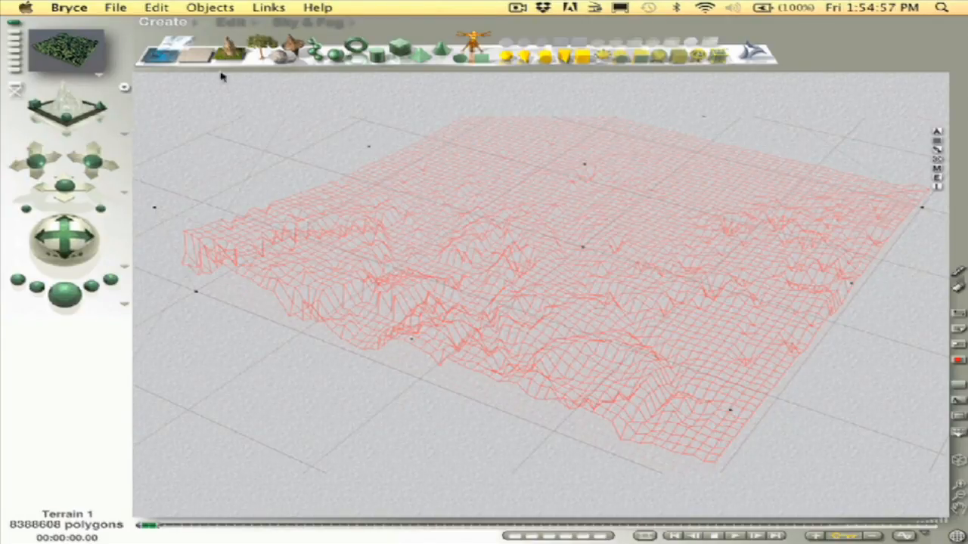
mouse_move(353, 105)
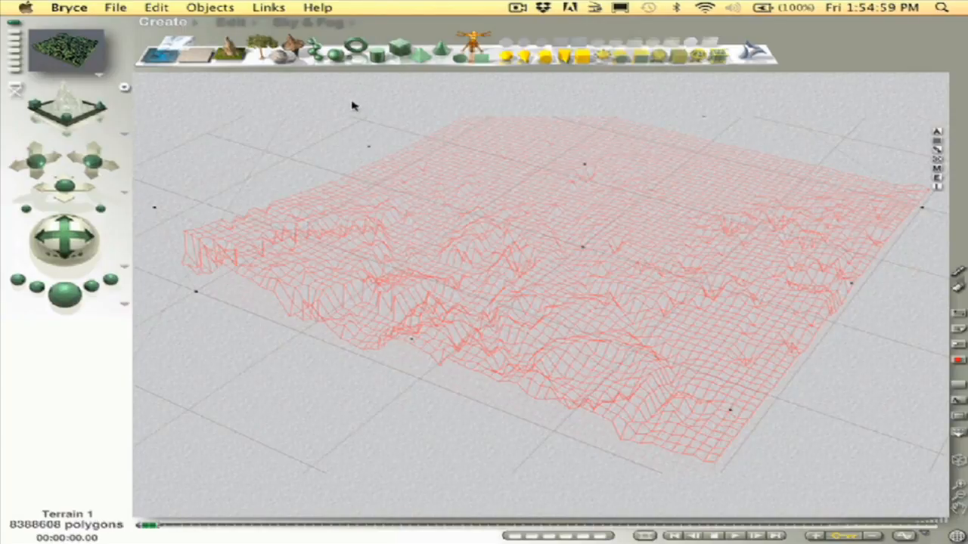
mouse_move(317, 110)
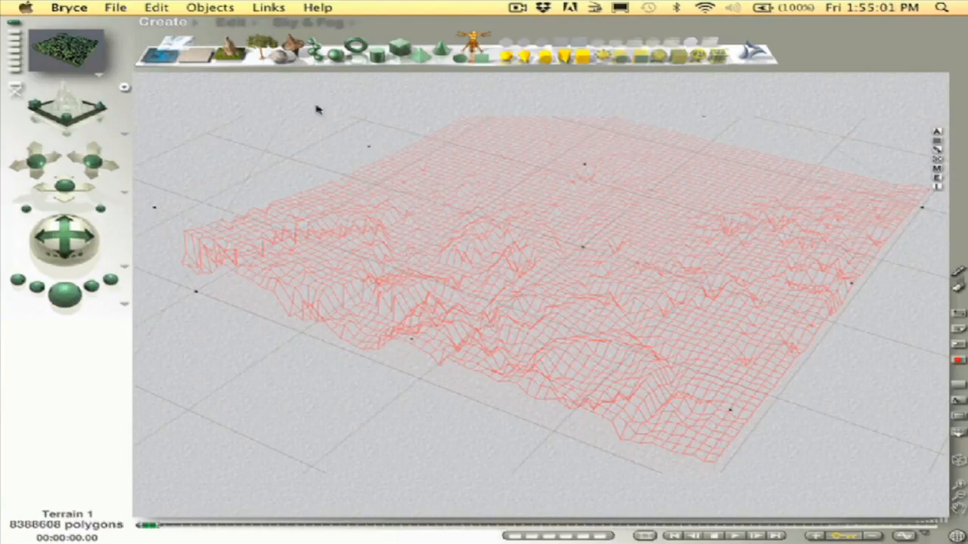
mouse_move(298, 122)
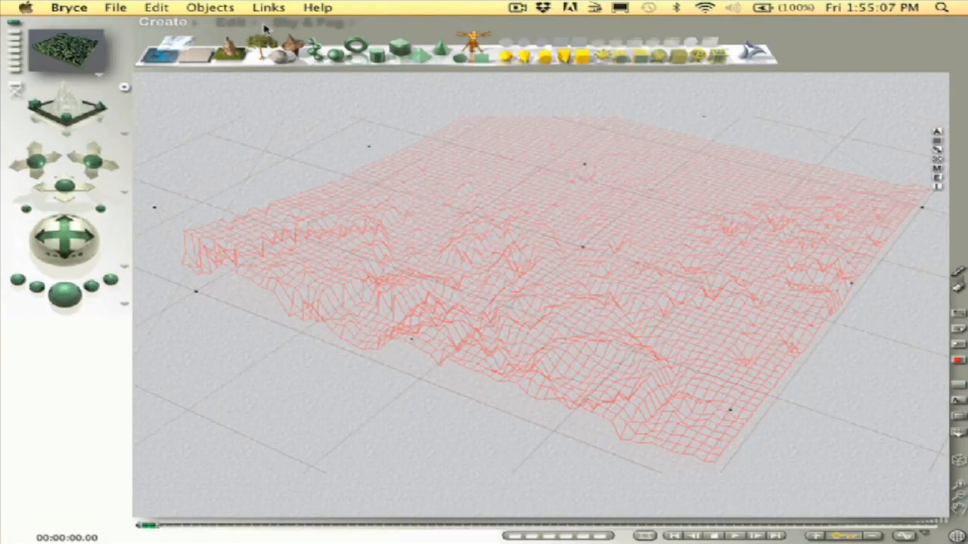
mouse_move(261, 30)
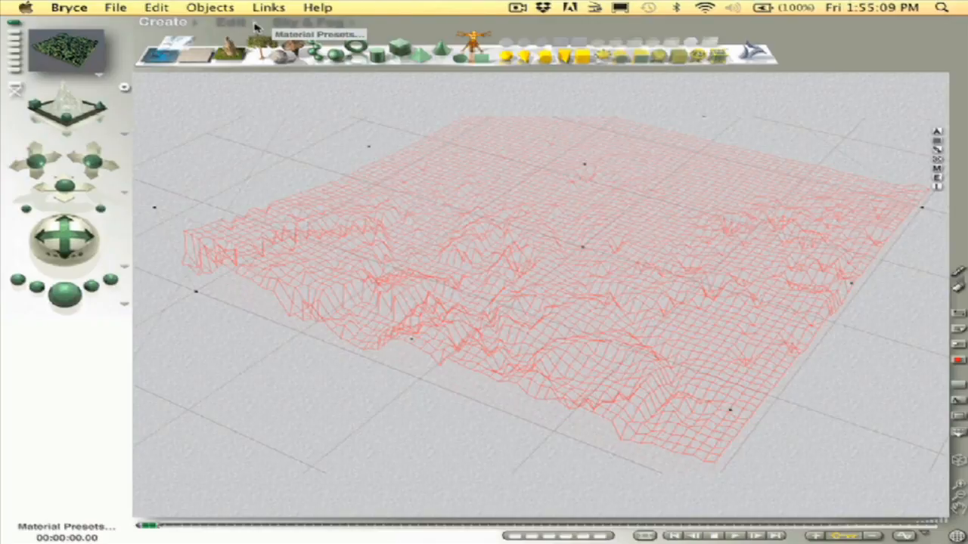
mouse_move(254, 26)
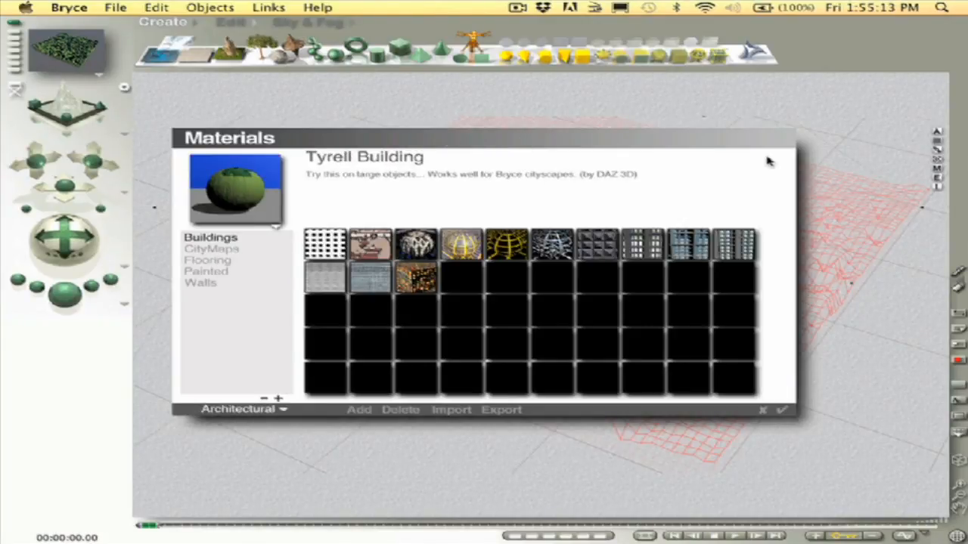
mouse_move(138, 396)
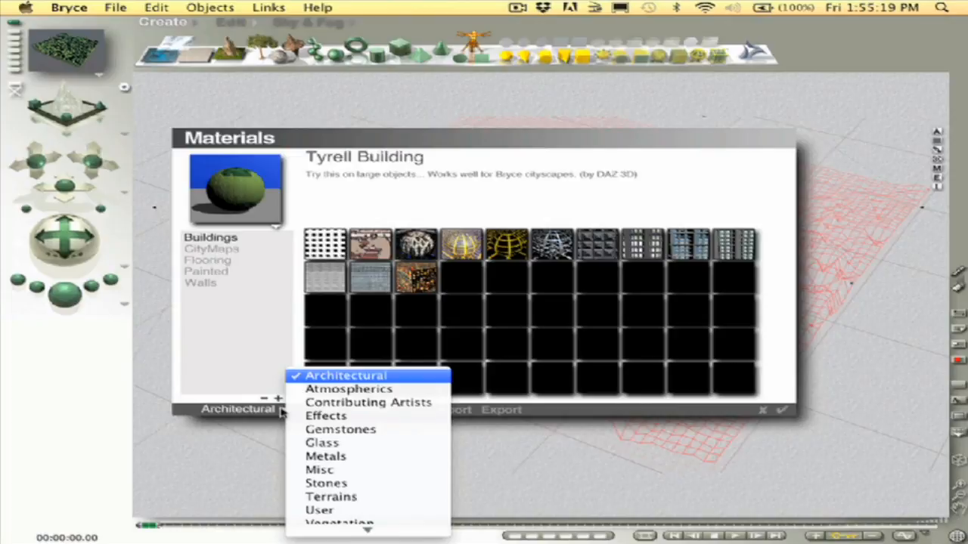
mouse_move(330, 497)
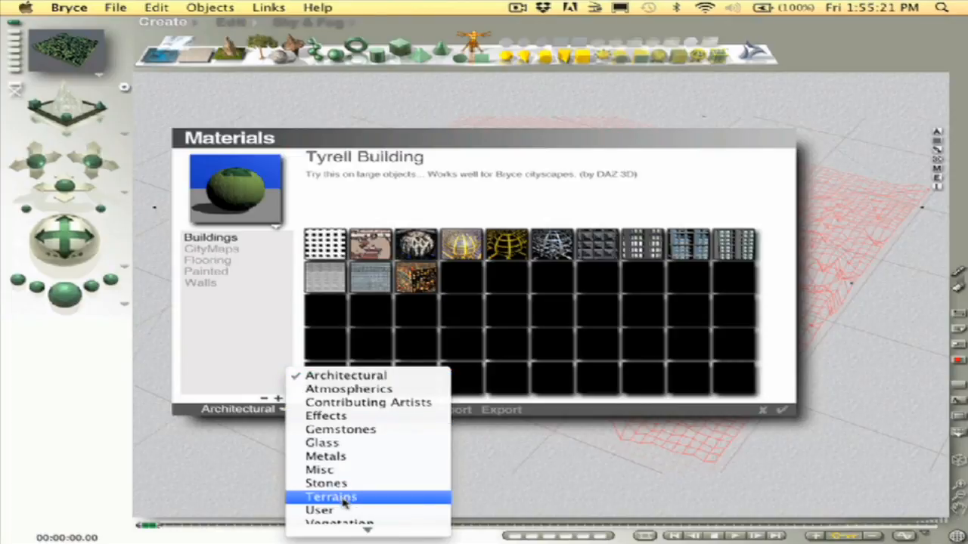
Switch the preset library to Terrains and browse Plains, Rocky and Vegetation materials
click(330, 497)
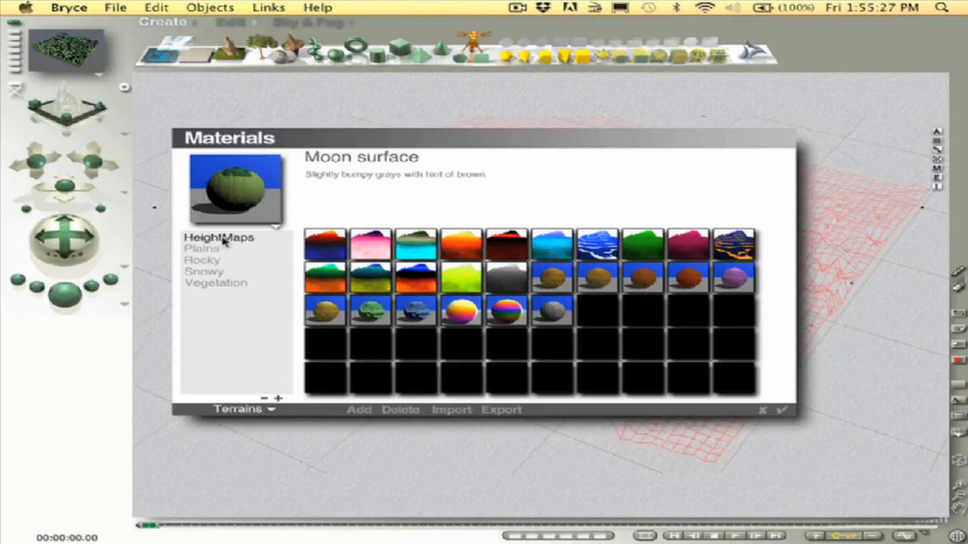
click(201, 248)
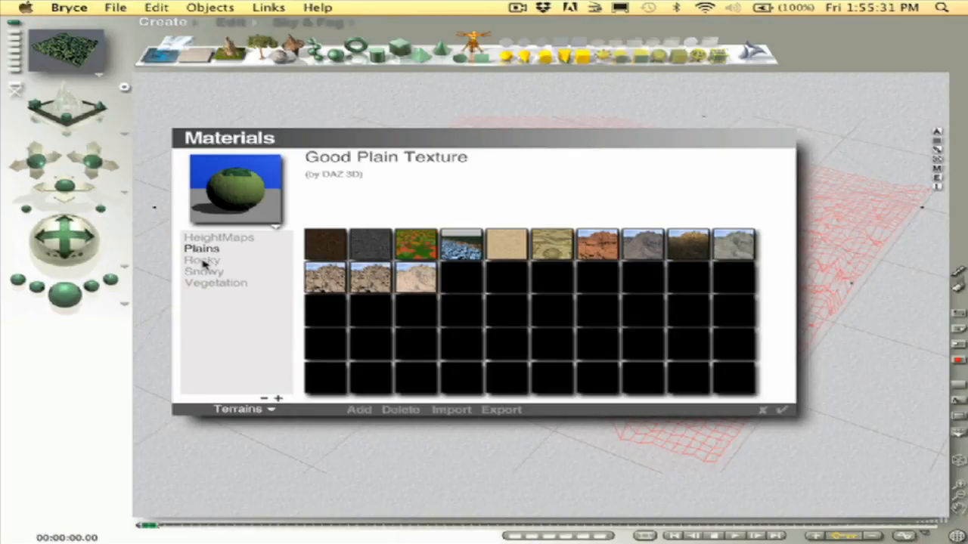
click(202, 259)
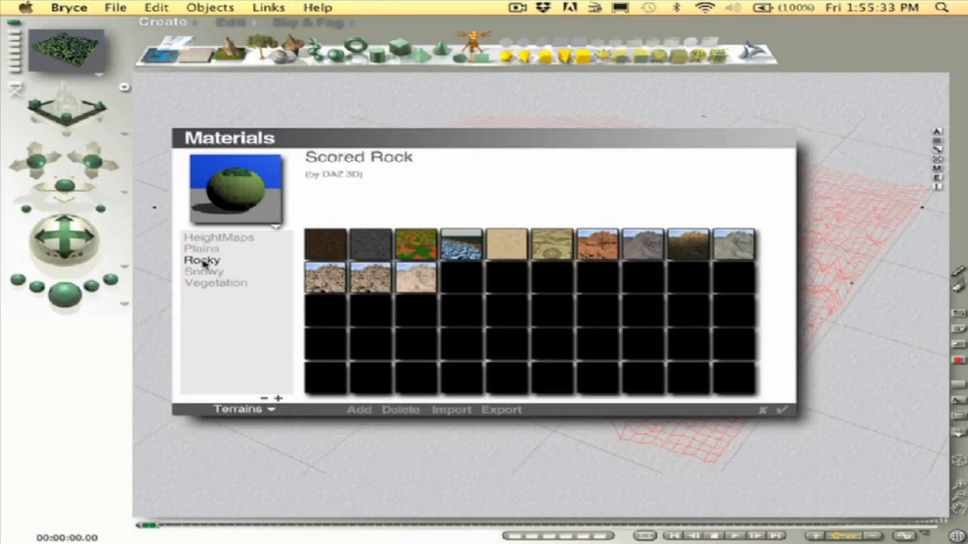
click(204, 270)
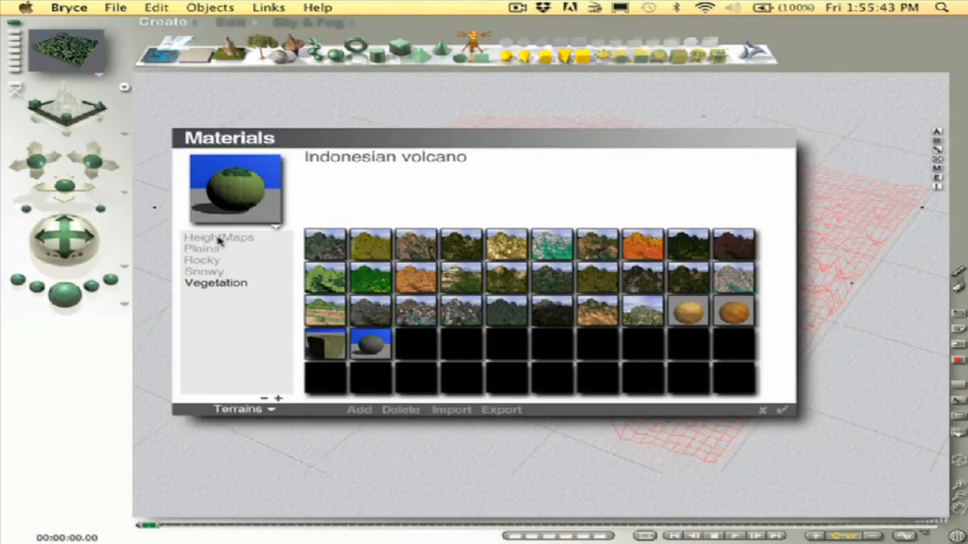
mouse_move(151, 277)
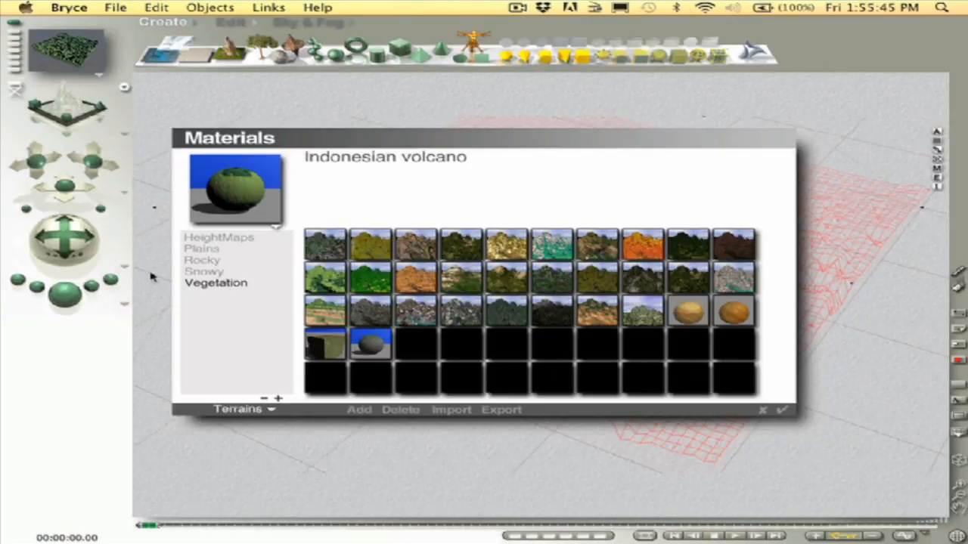
Apply the multicoloured HeightMaps preset material to Terrain 1
click(218, 236)
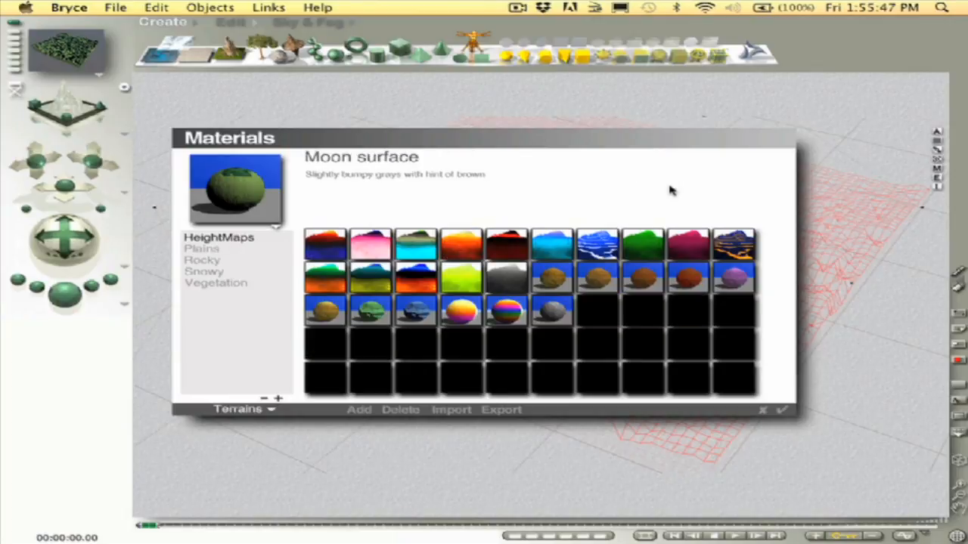
mouse_move(381, 257)
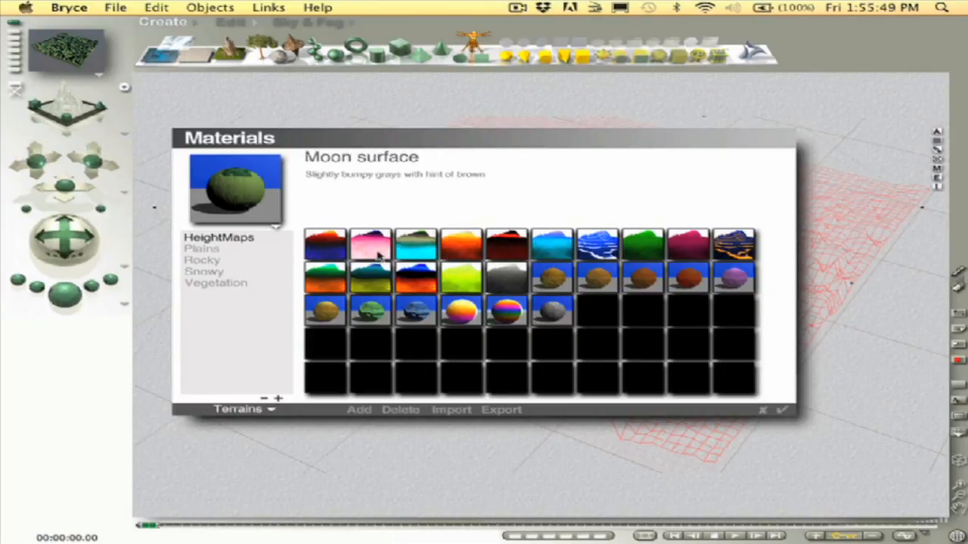
mouse_move(573, 276)
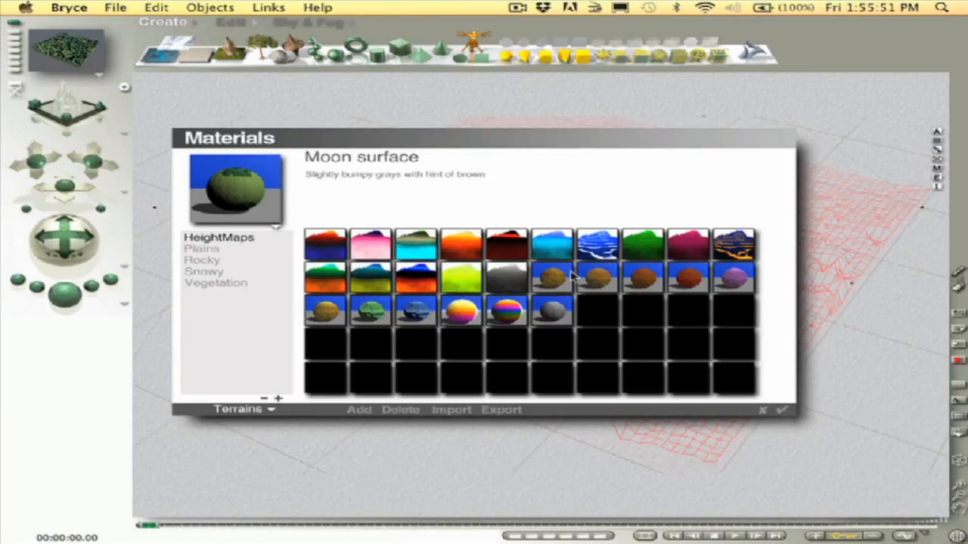
mouse_move(680, 261)
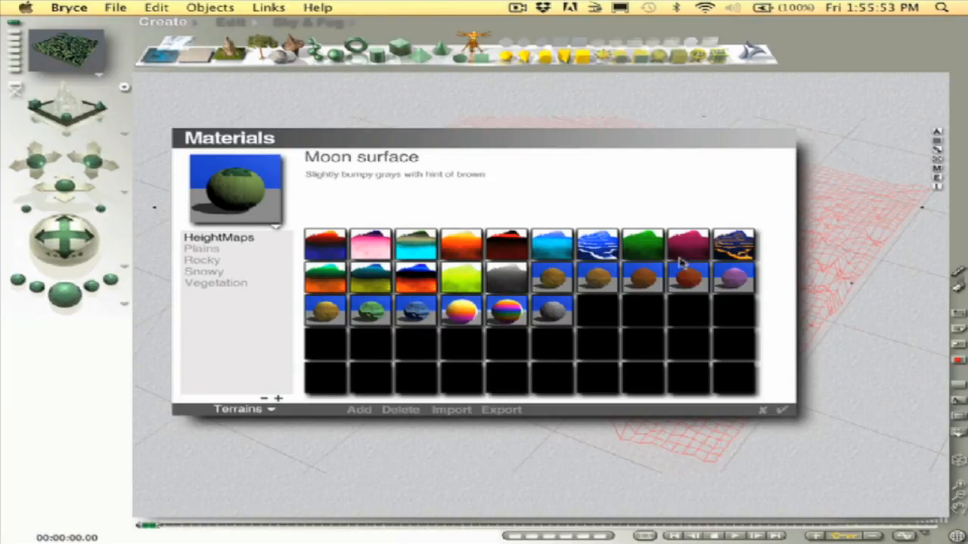
mouse_move(472, 317)
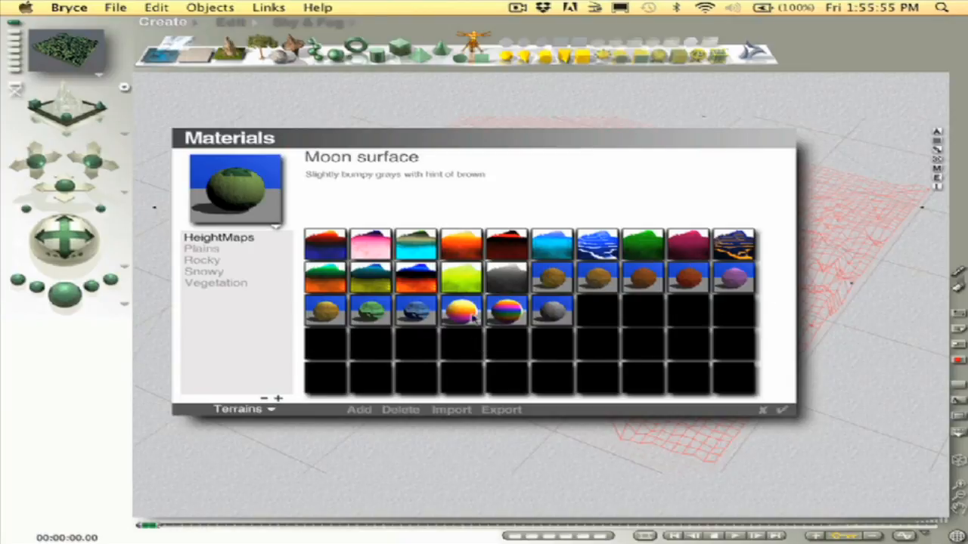
mouse_move(541, 313)
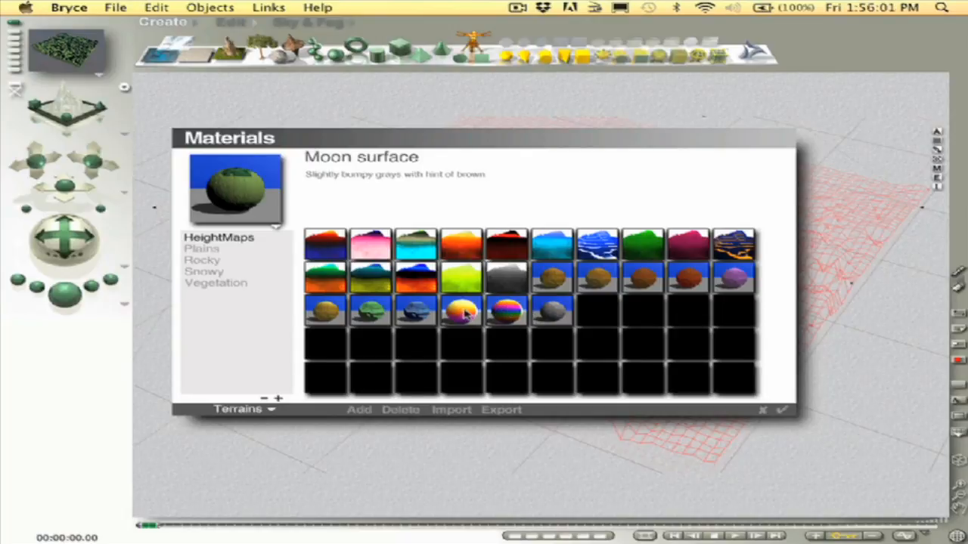
click(461, 310)
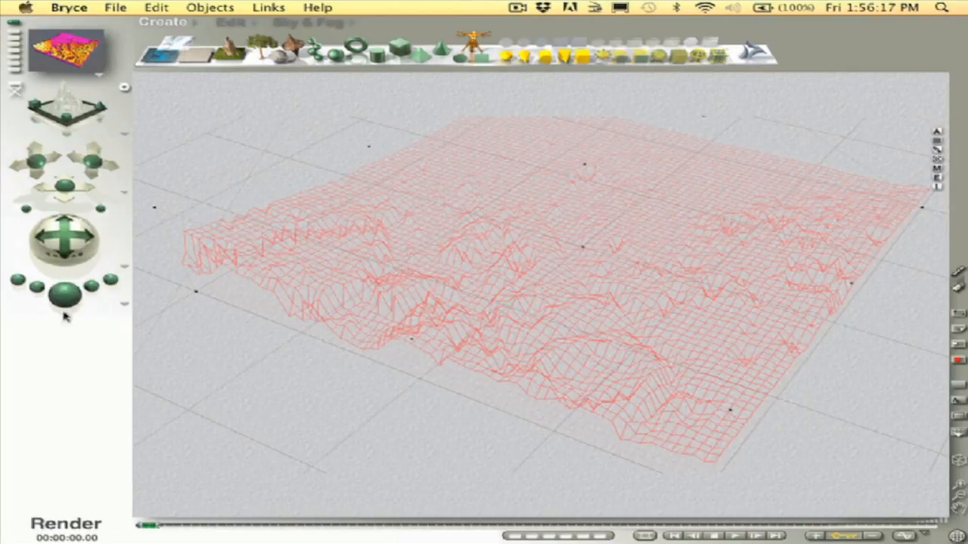
click(66, 293)
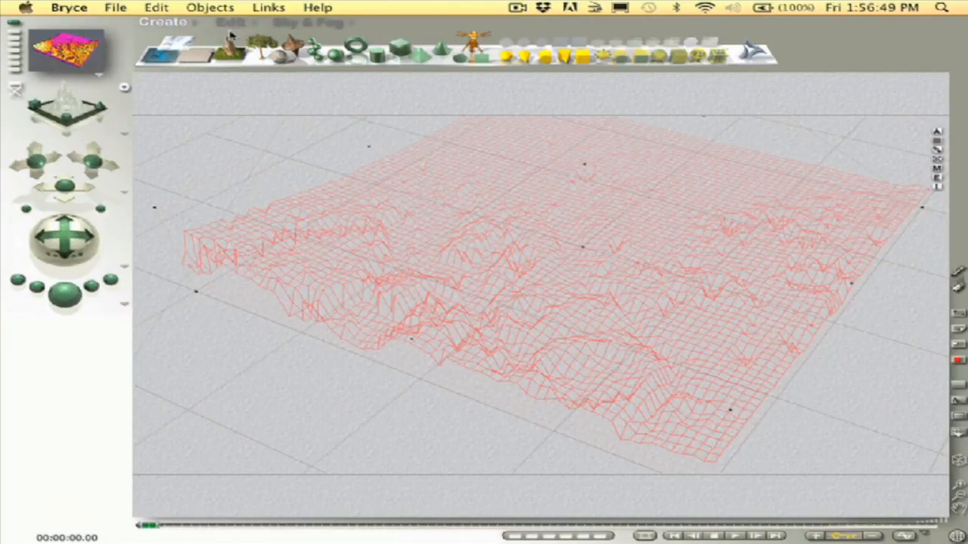
Squash Terrain 1 along the Y axis with the Resize tool into a low, gently rippled surface
click(231, 21)
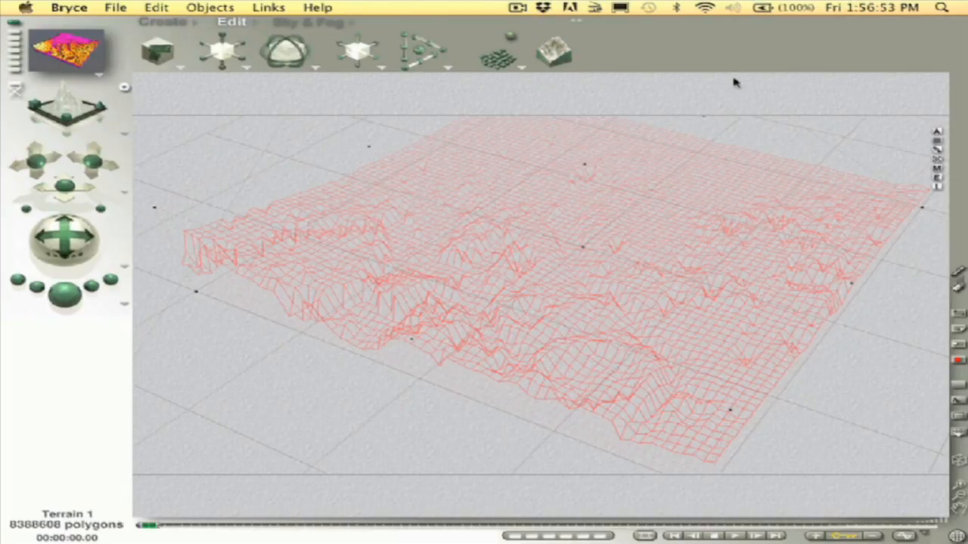
mouse_move(163, 80)
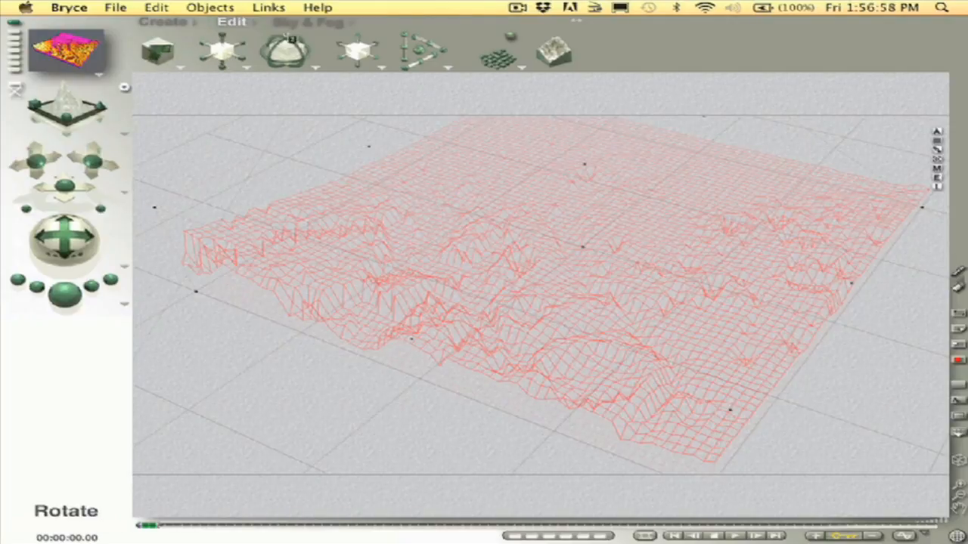
click(355, 53)
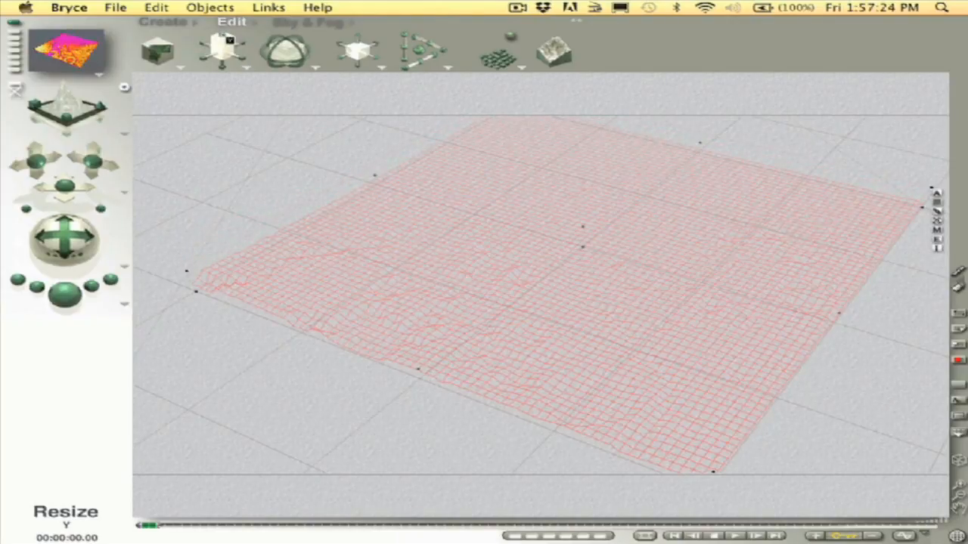
click(64, 295)
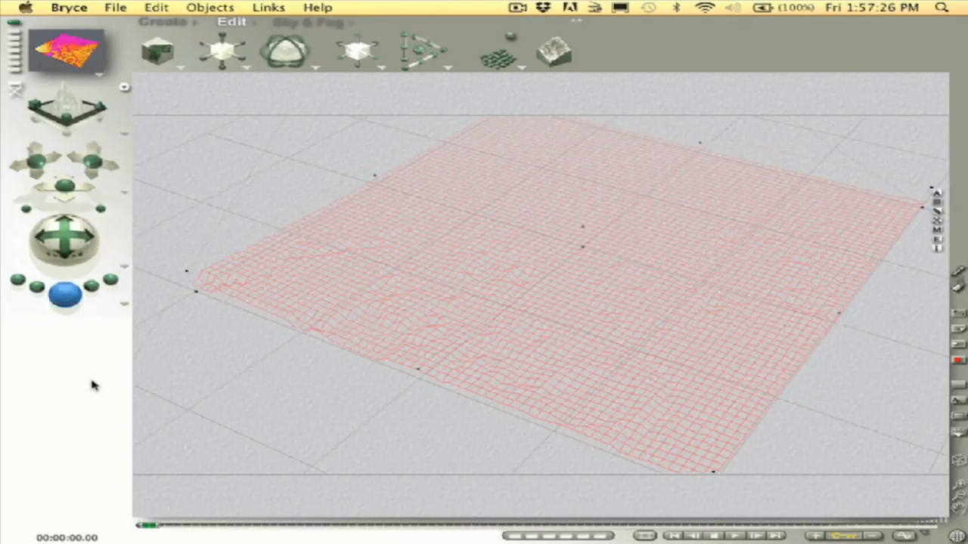